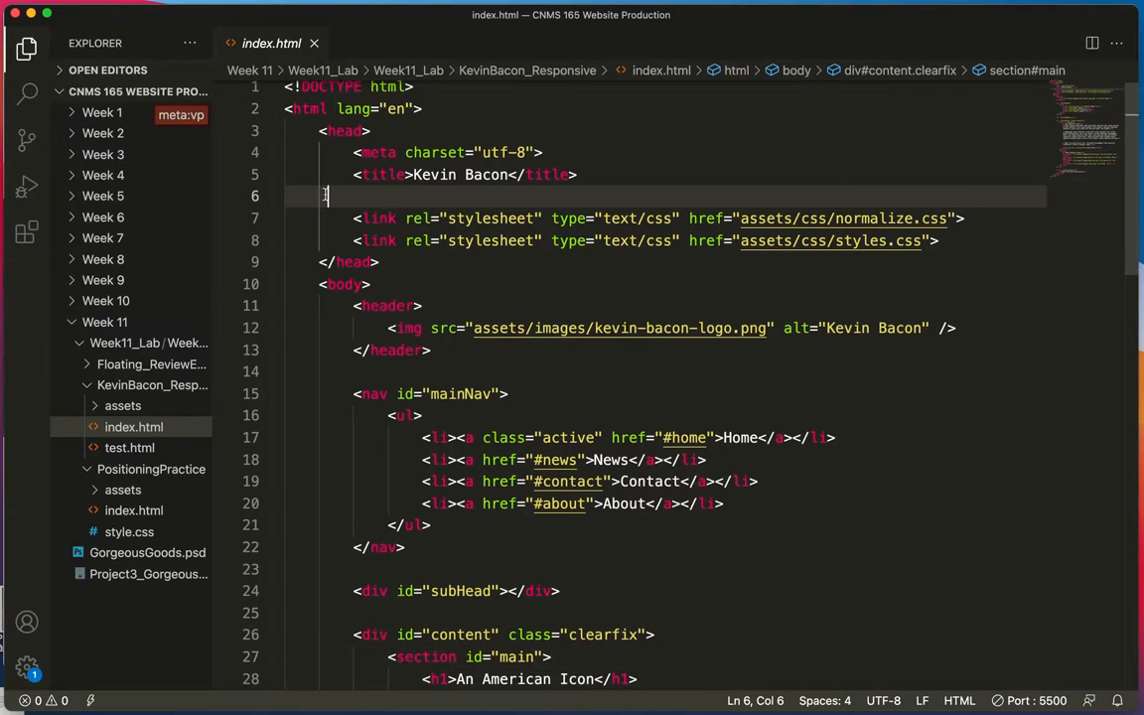
- Insert the viewport meta tag (width=device-width, initial-scale=1.0) via Emmet meta:vp
type("meta")
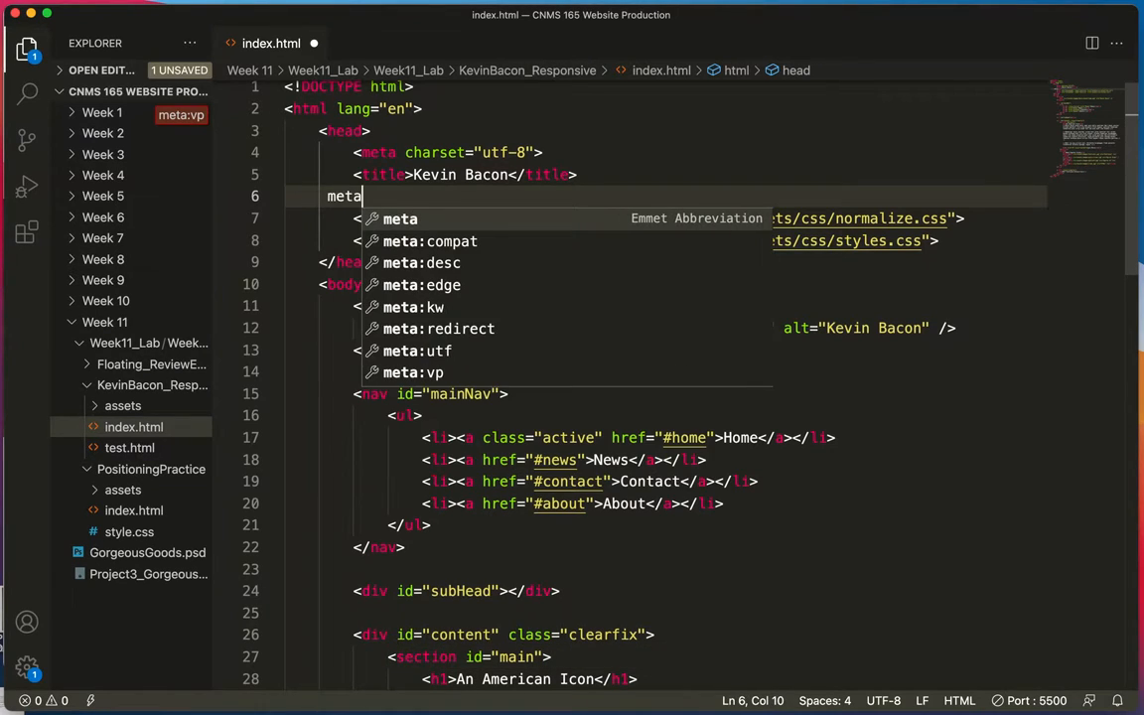
type(":vp")
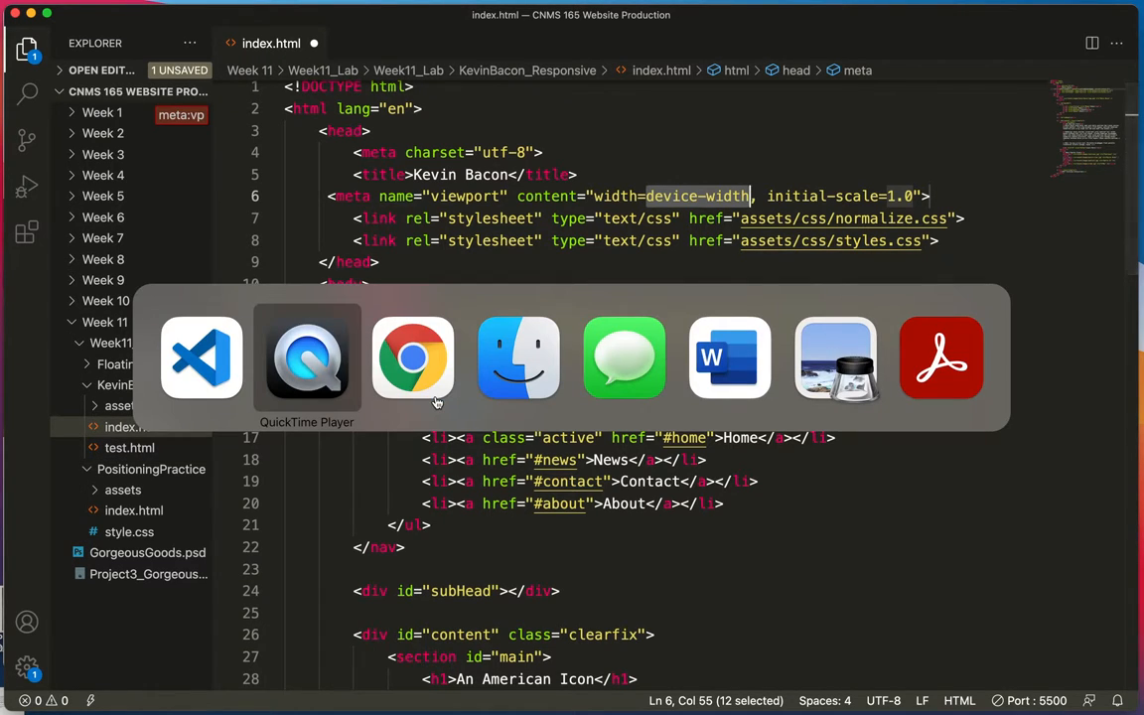
left_click(413, 357)
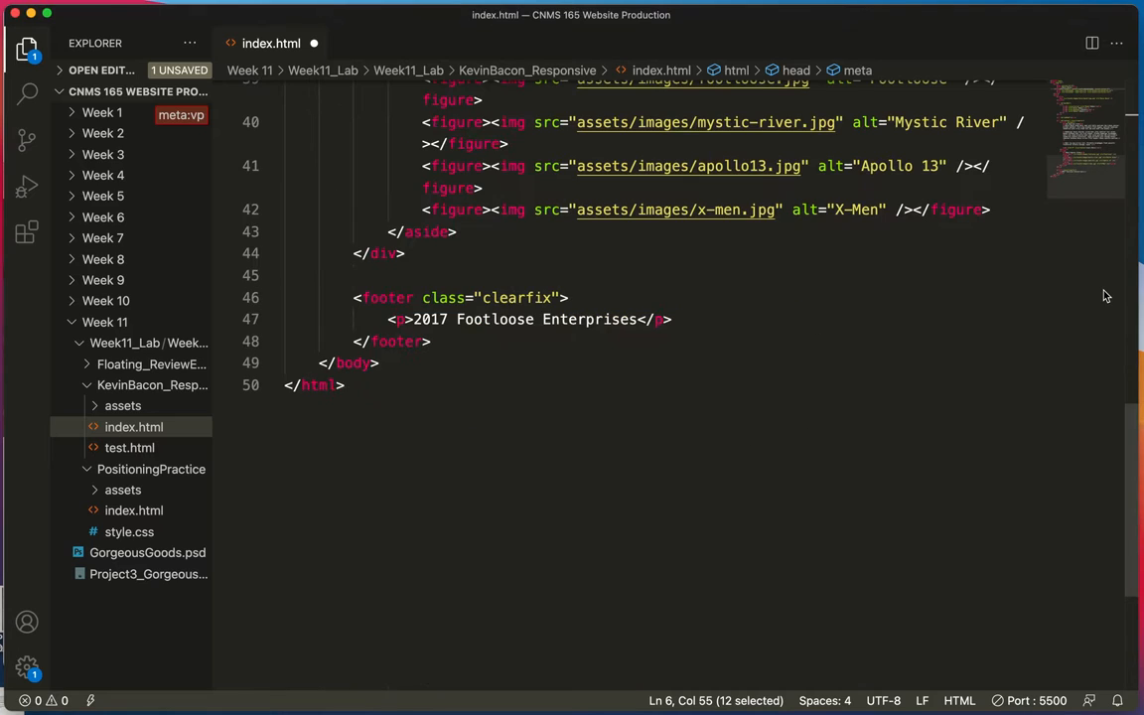
- Open styles.css from KevinBacon_Responsive > assets > css and skim through it
left_click(133, 427)
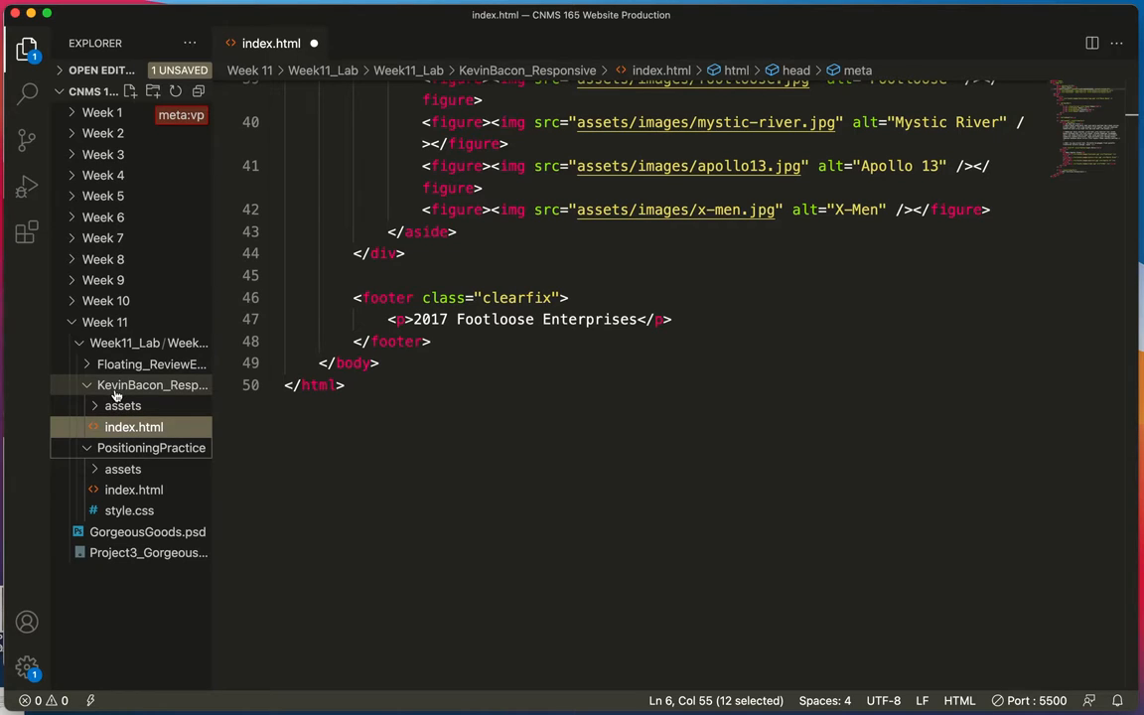
left_click(123, 405)
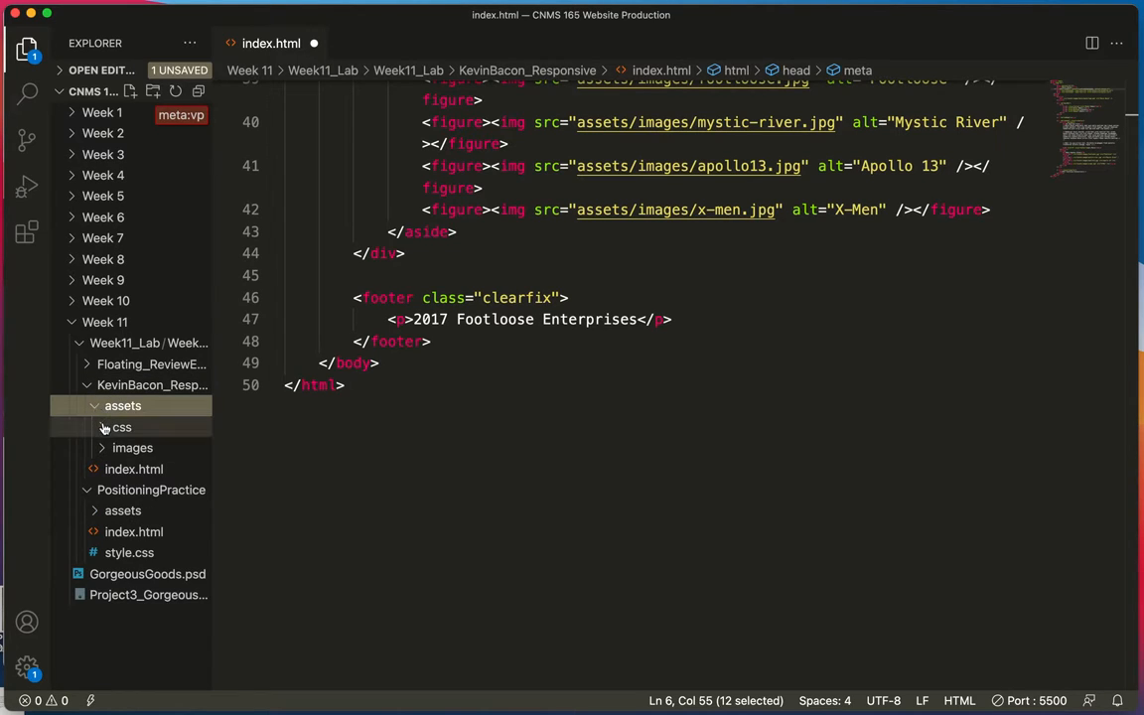
left_click(121, 427)
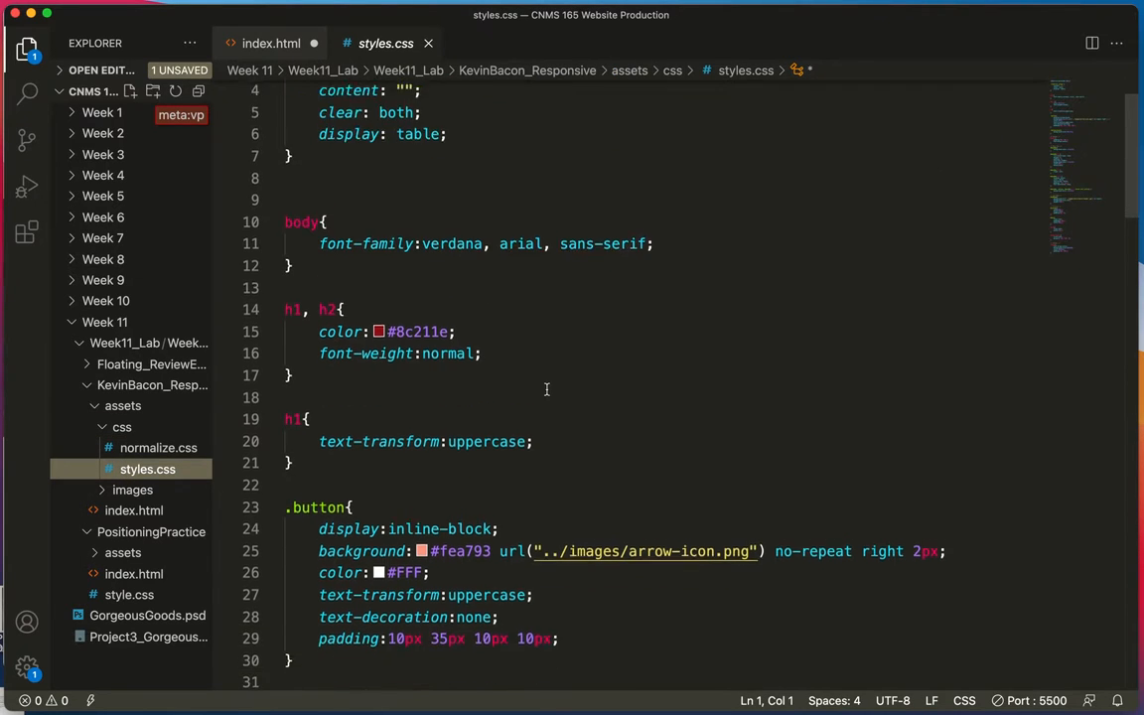
scroll("down", 3)
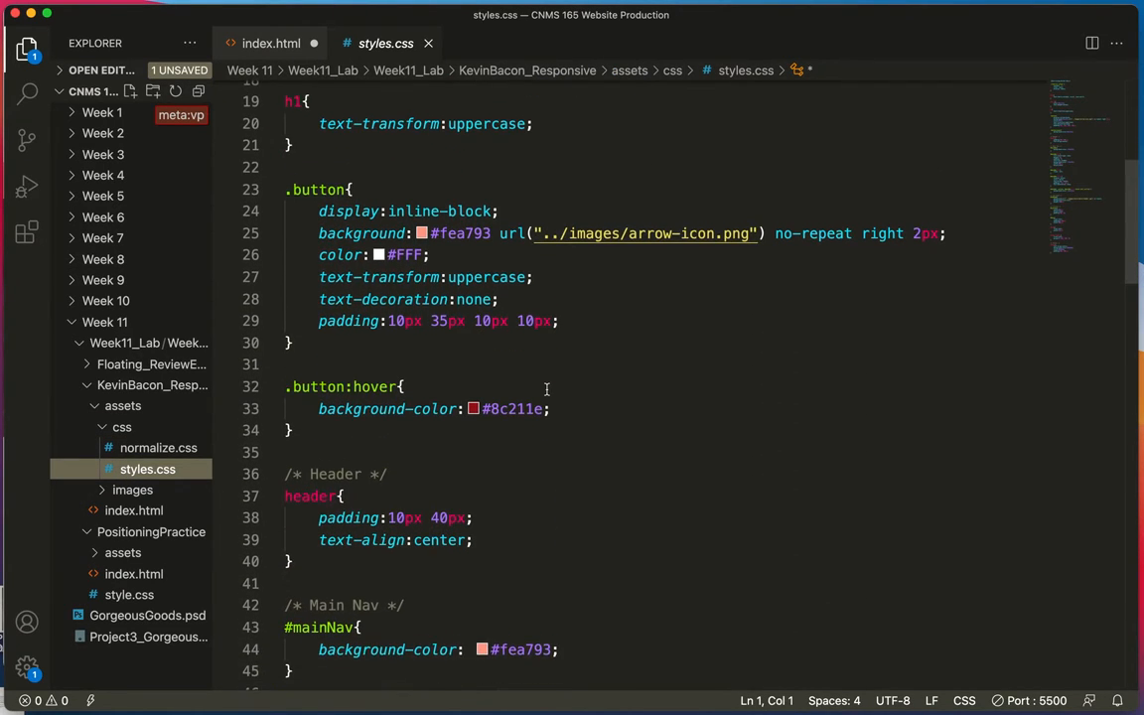
scroll("down", 3)
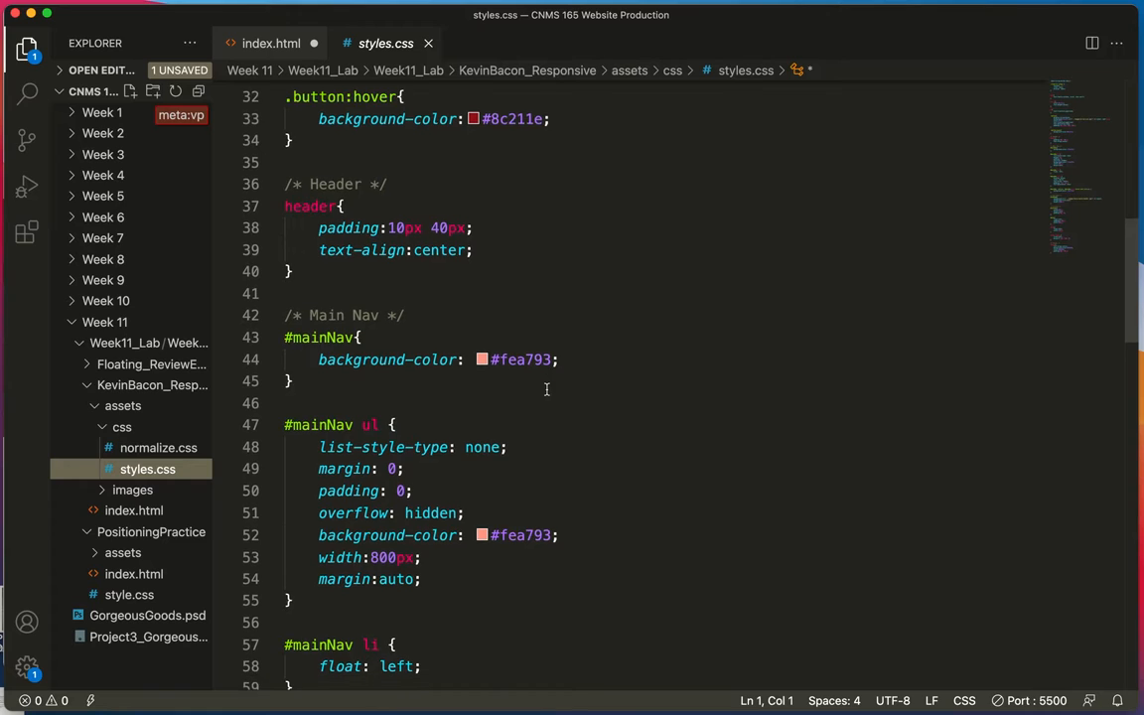
scroll("up", 3)
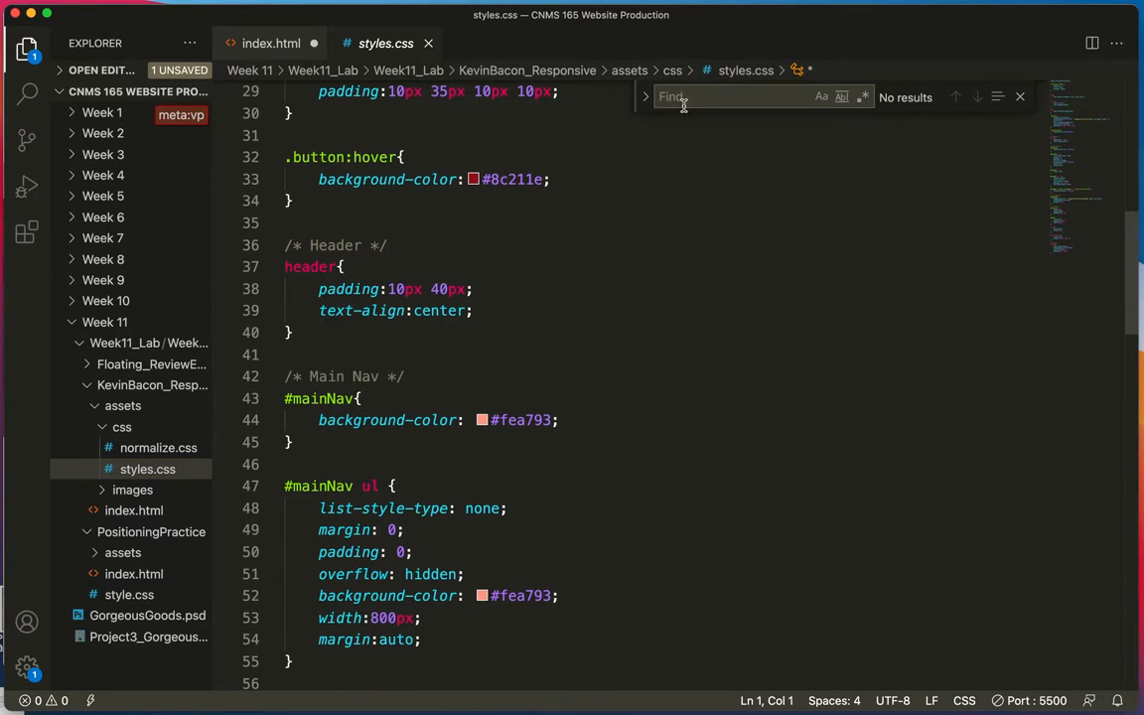
- Find the 800px #content width and change it to 100%
type("800")
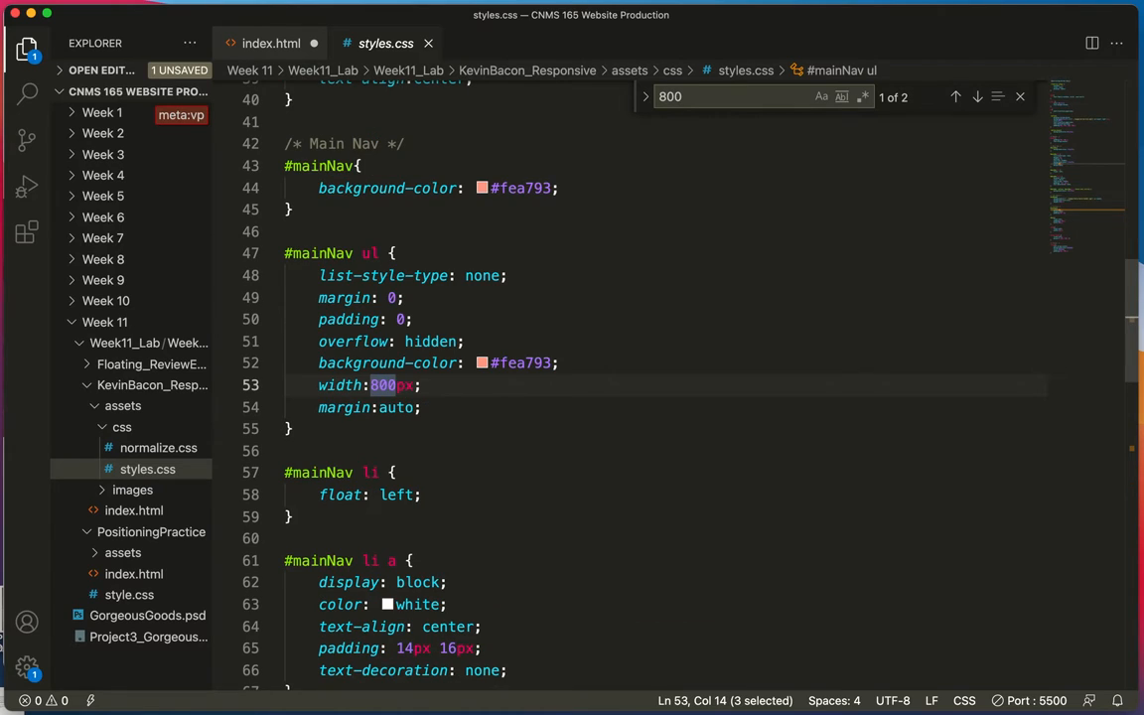
mouse_move(612, 453)
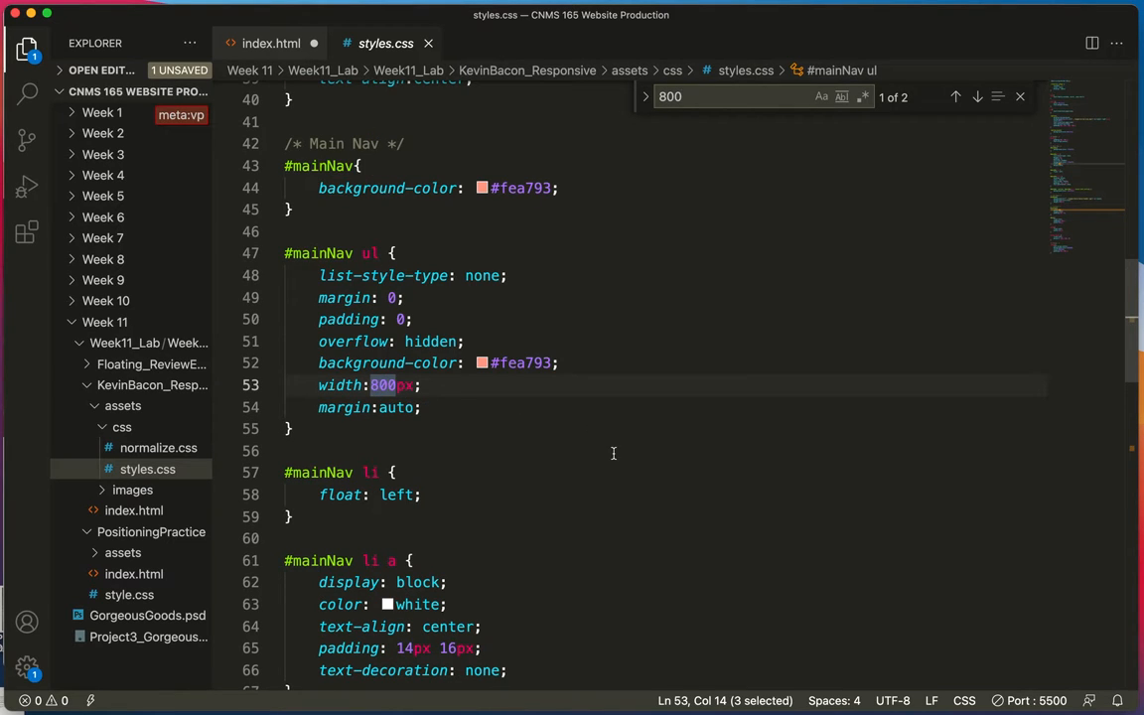
scroll("down", 3)
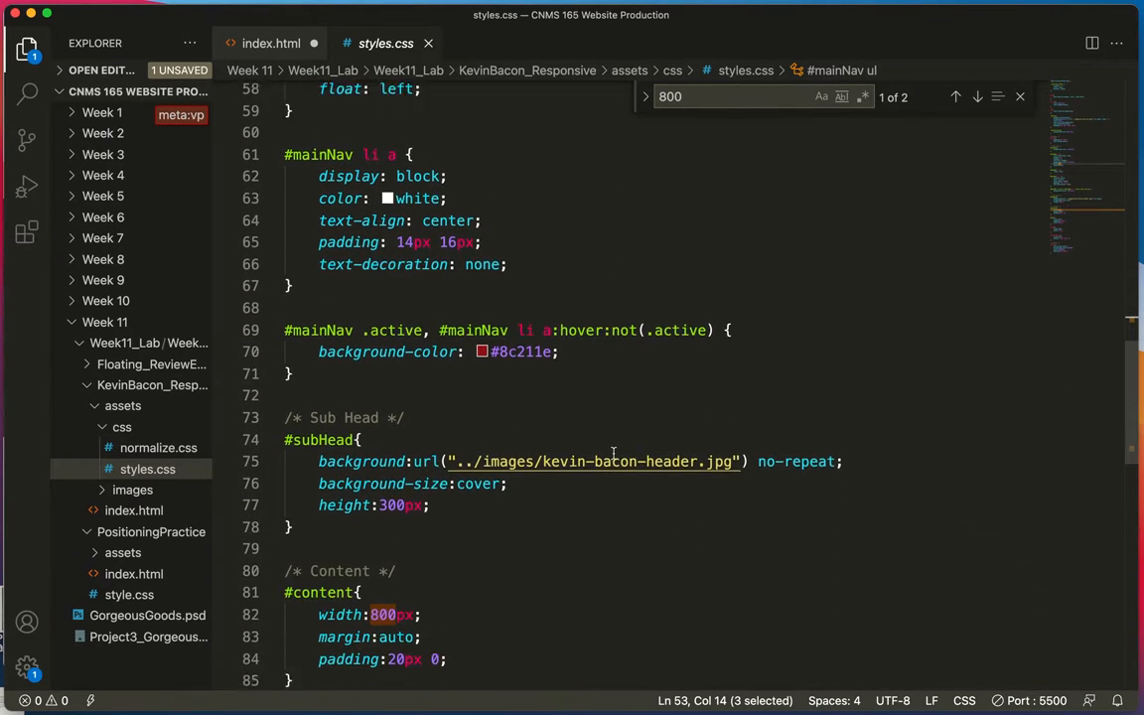
scroll("down", 3)
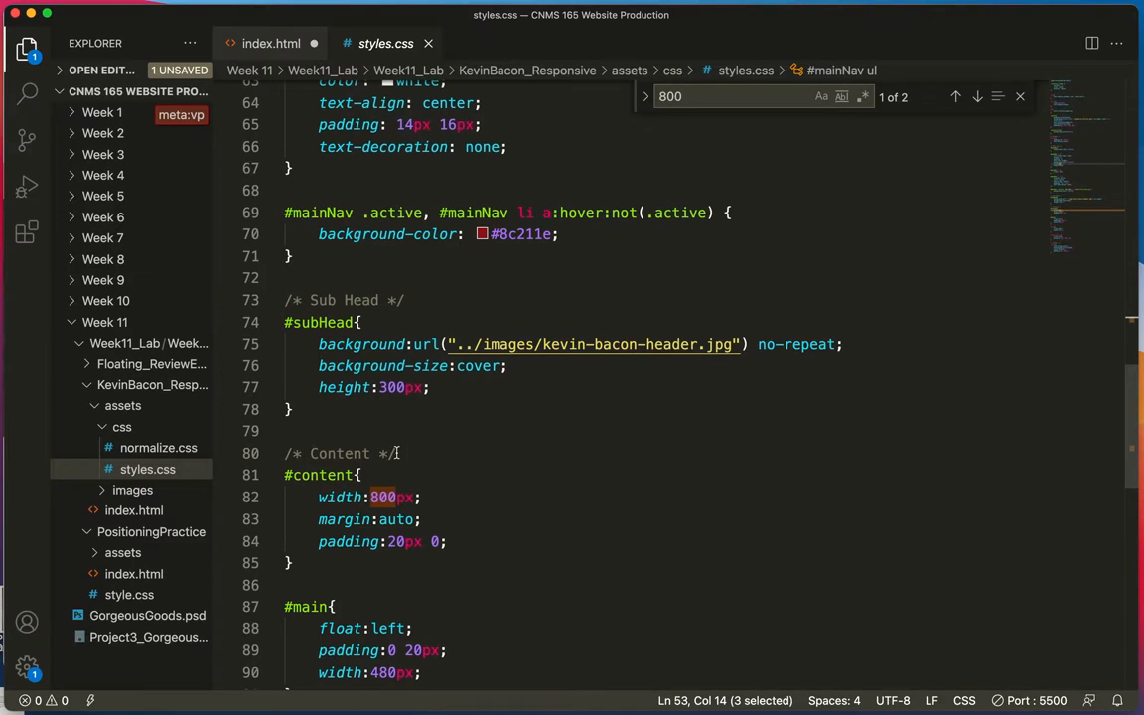
scroll("up", 3)
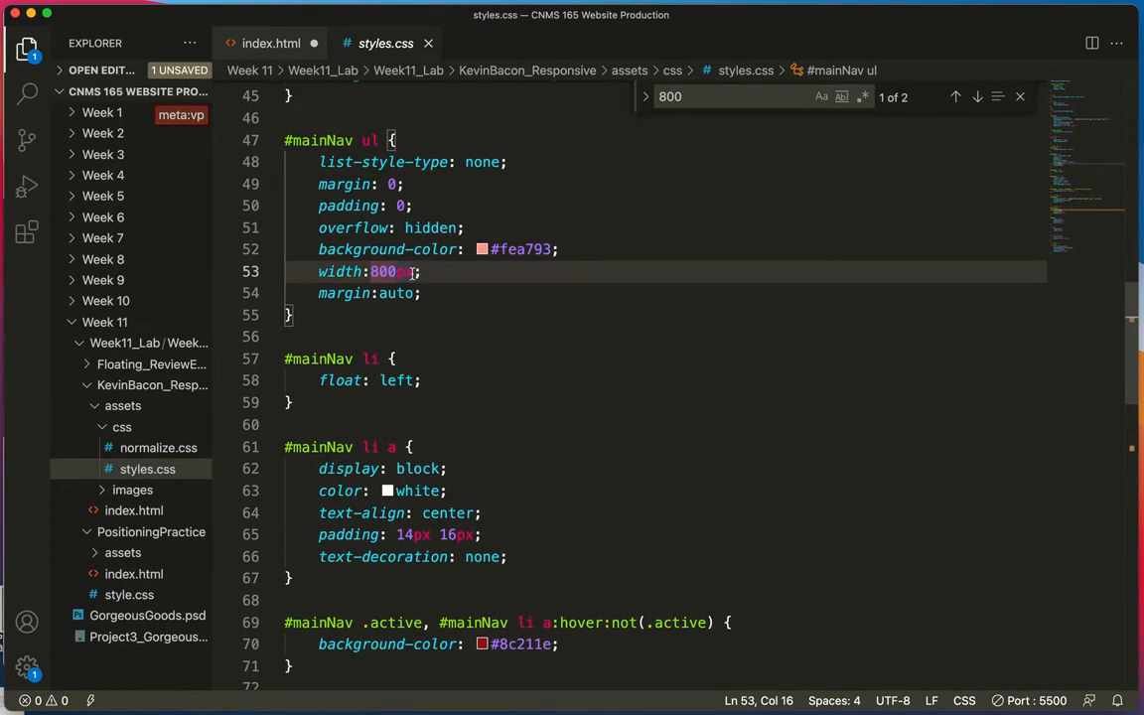
double_click(386, 270)
type("100%")
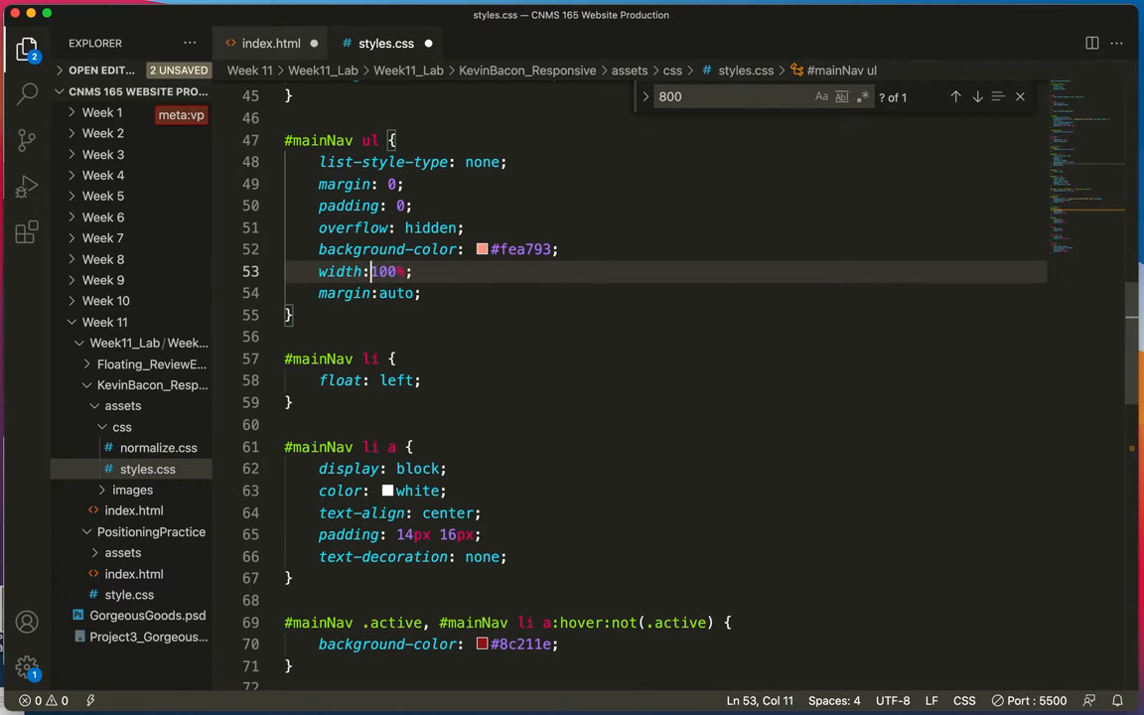
scroll("down", 3)
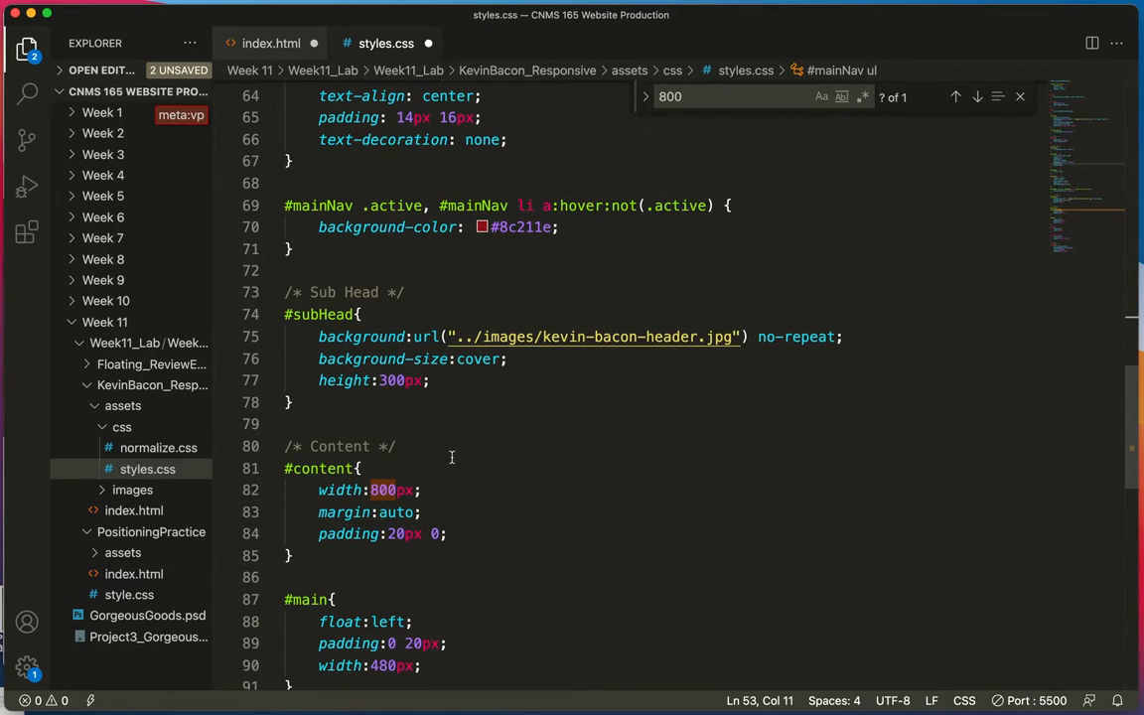
left_click(387, 489)
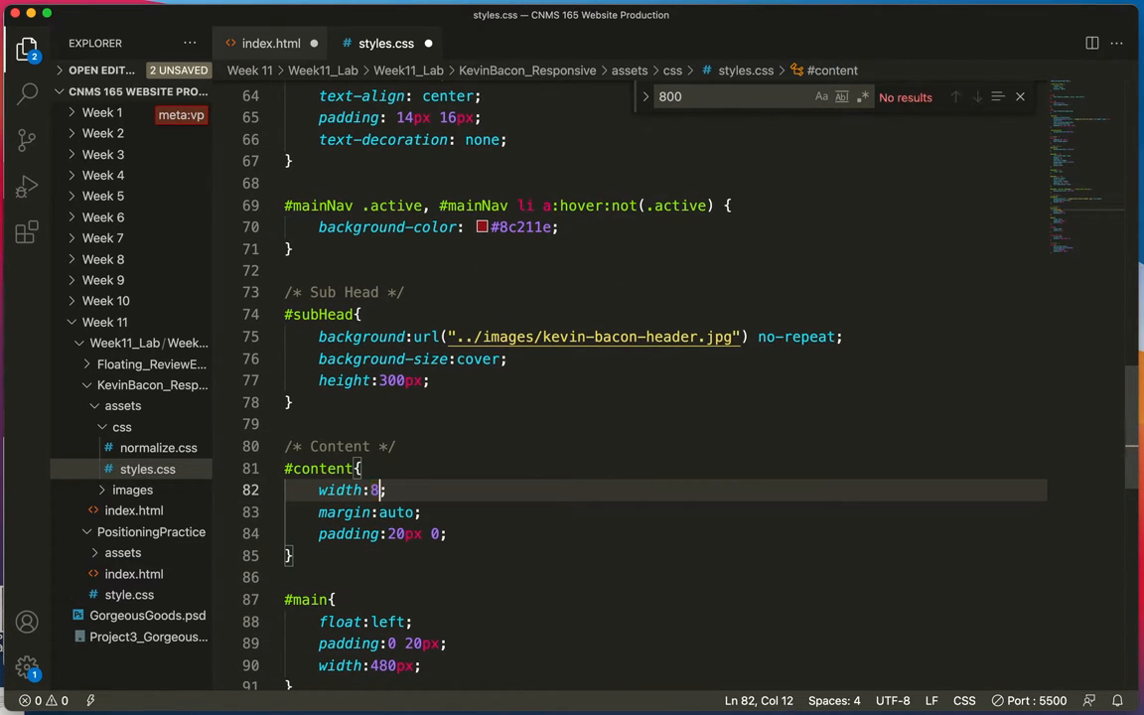
type("00%")
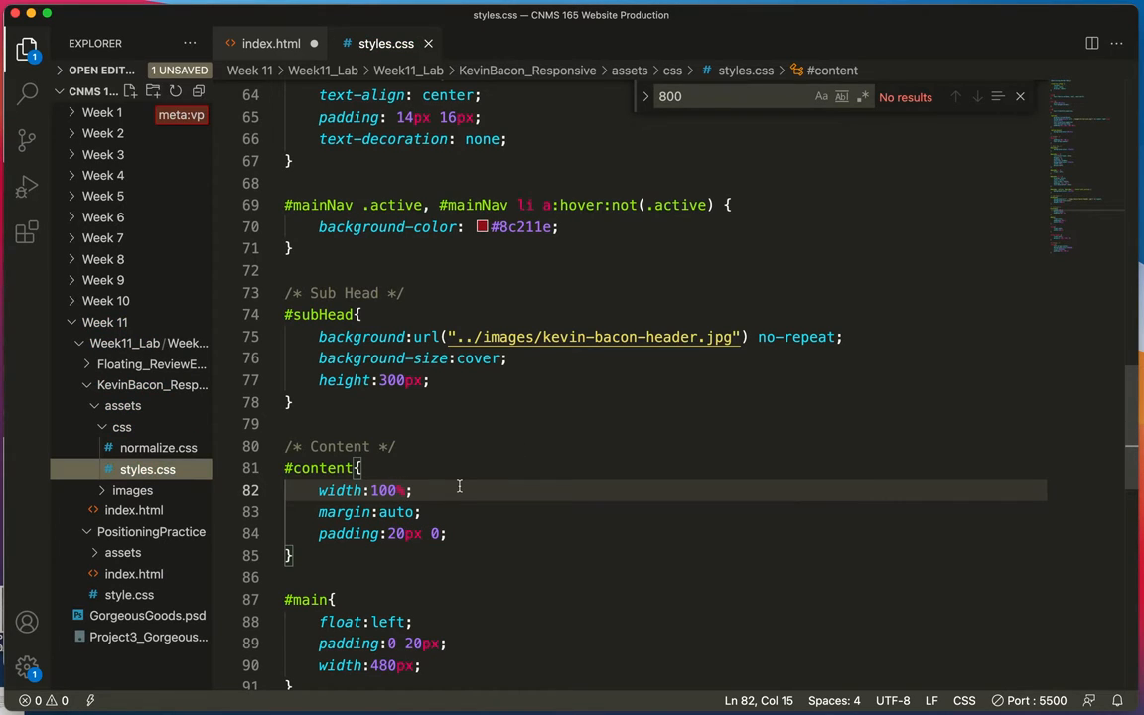
scroll("down", 3)
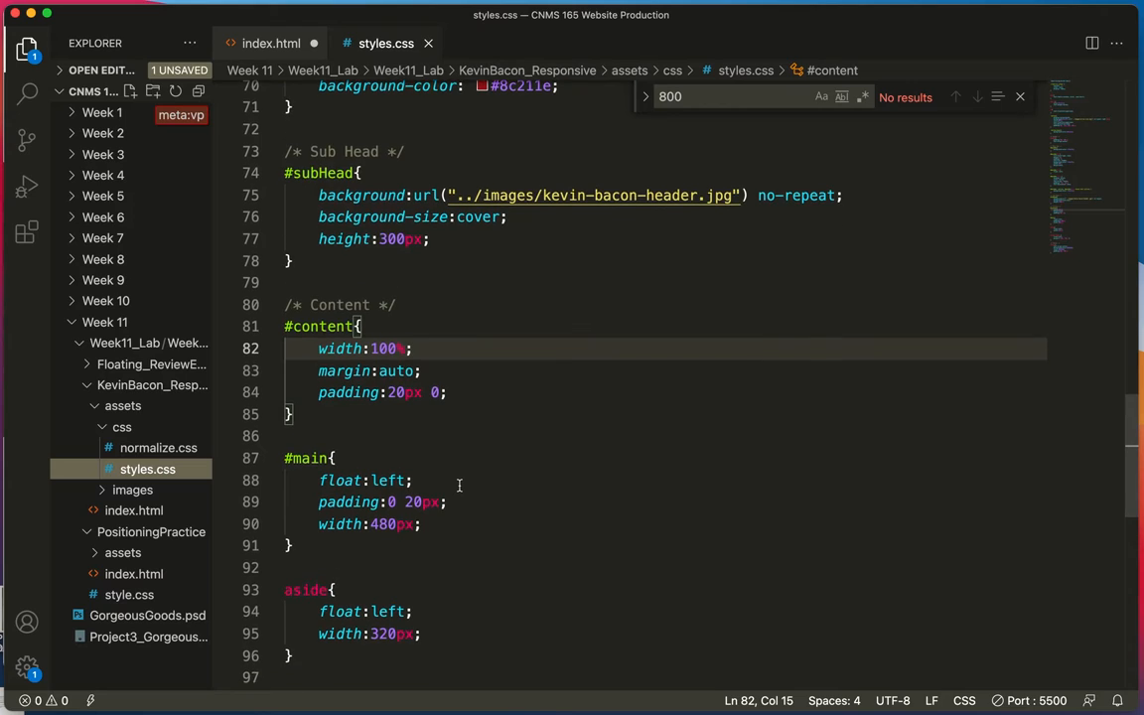
scroll("down", 3)
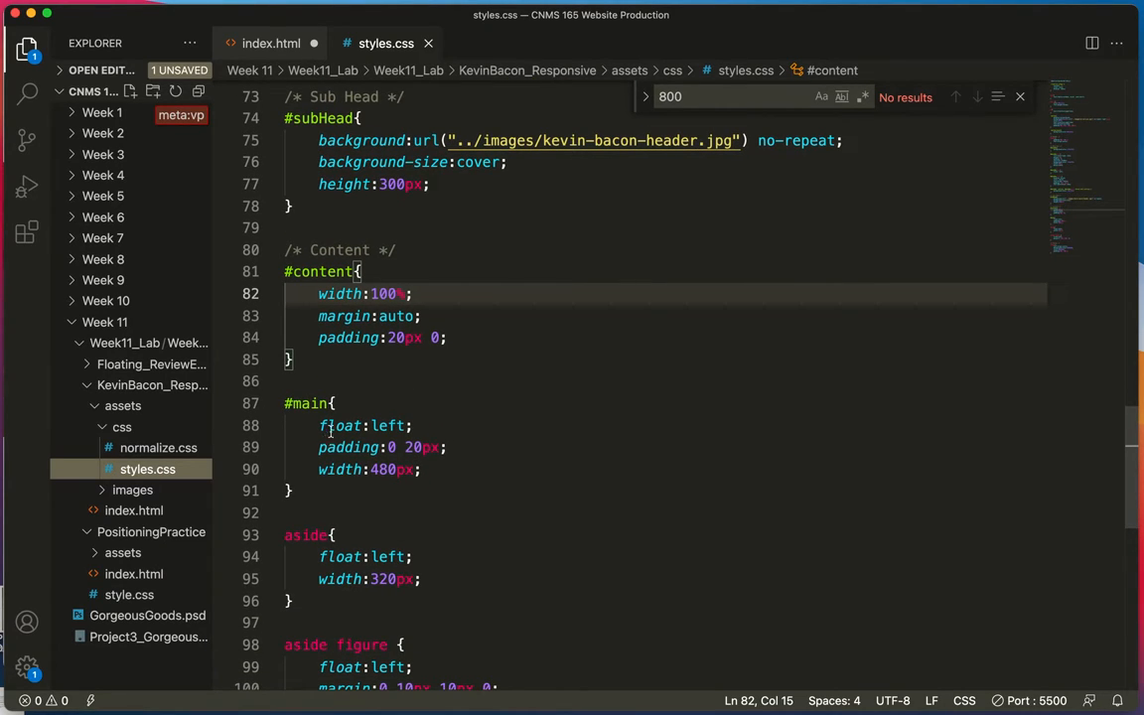
mouse_move(389, 544)
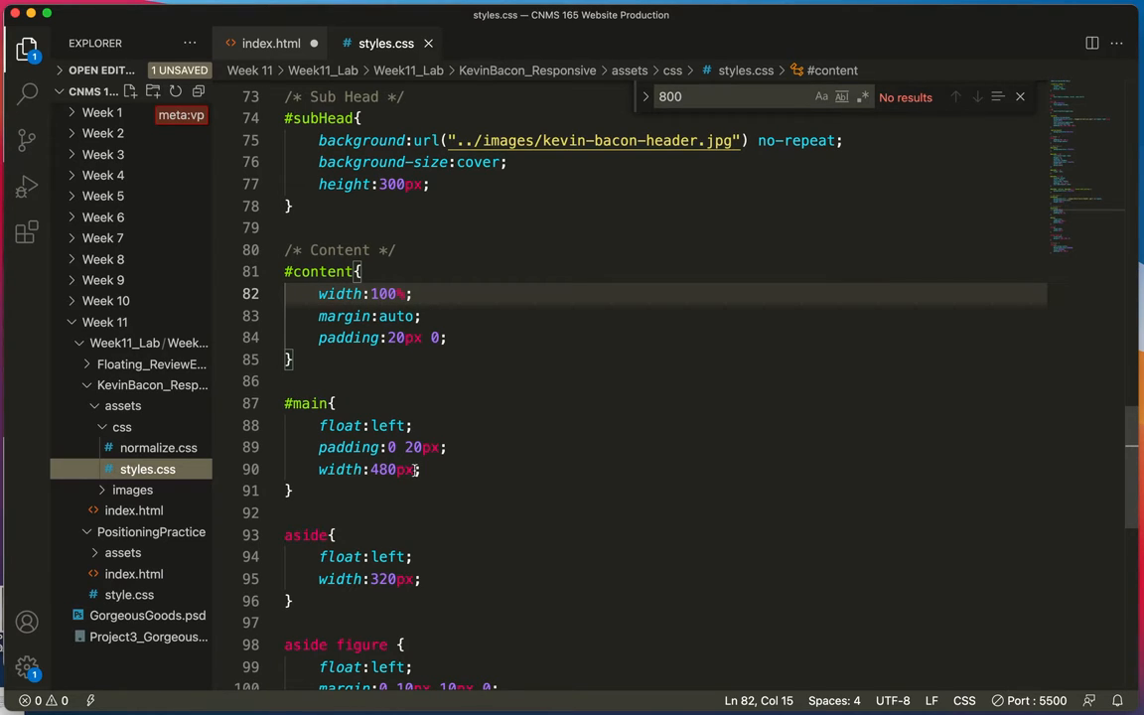
- Change #main width from 480px to 60% and aside width from 320px to 40%
left_click(407, 469)
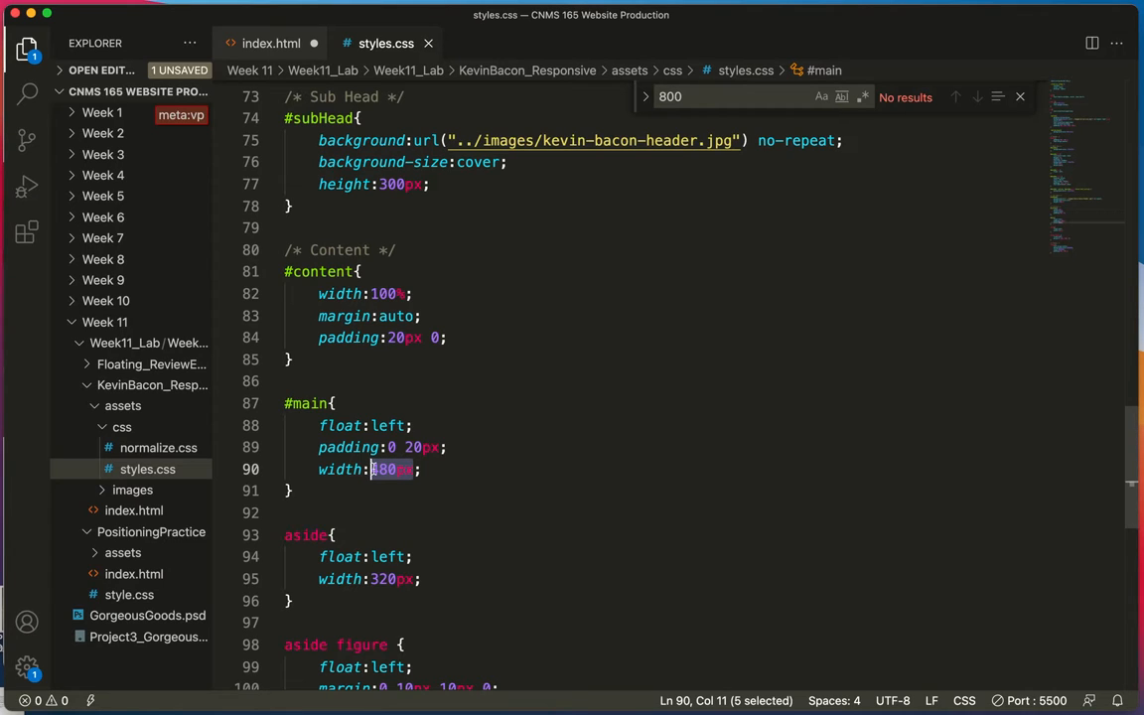
type("60%")
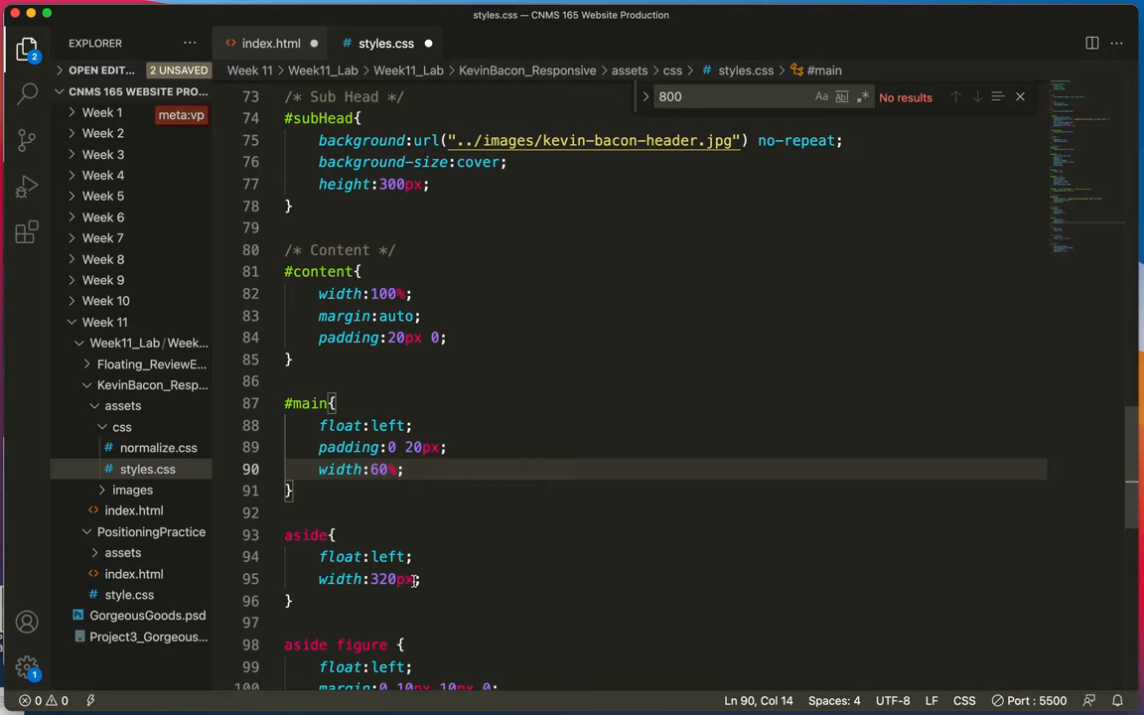
double_click(385, 580)
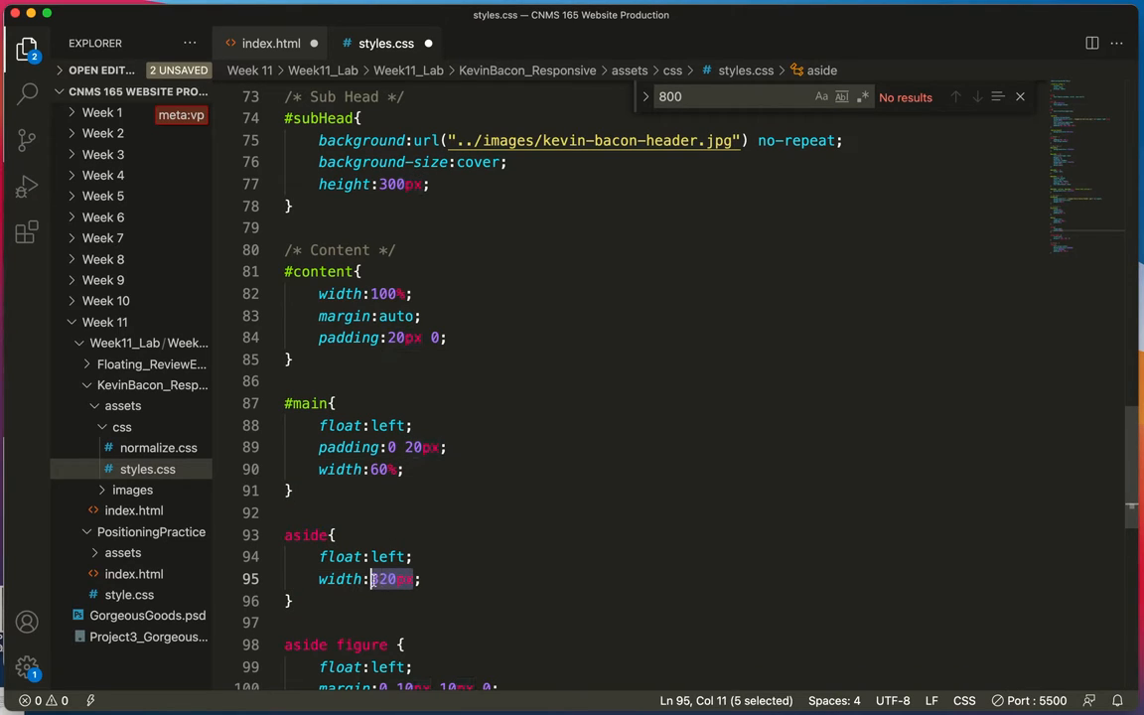
type("40%")
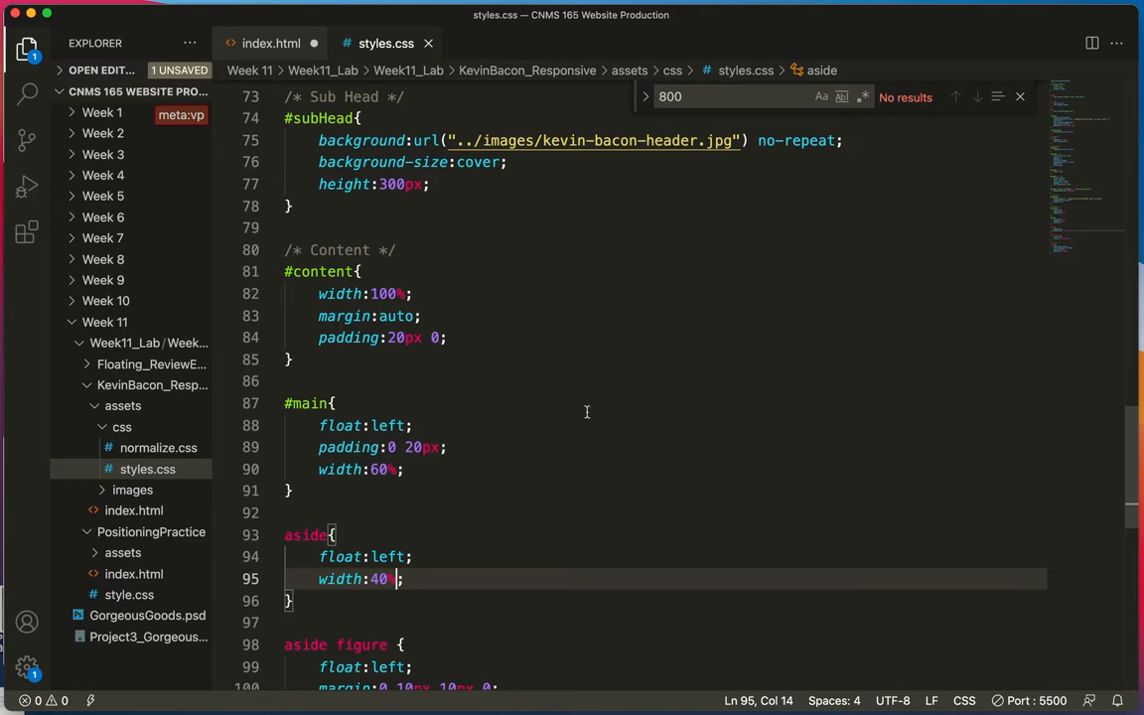
mouse_move(918, 43)
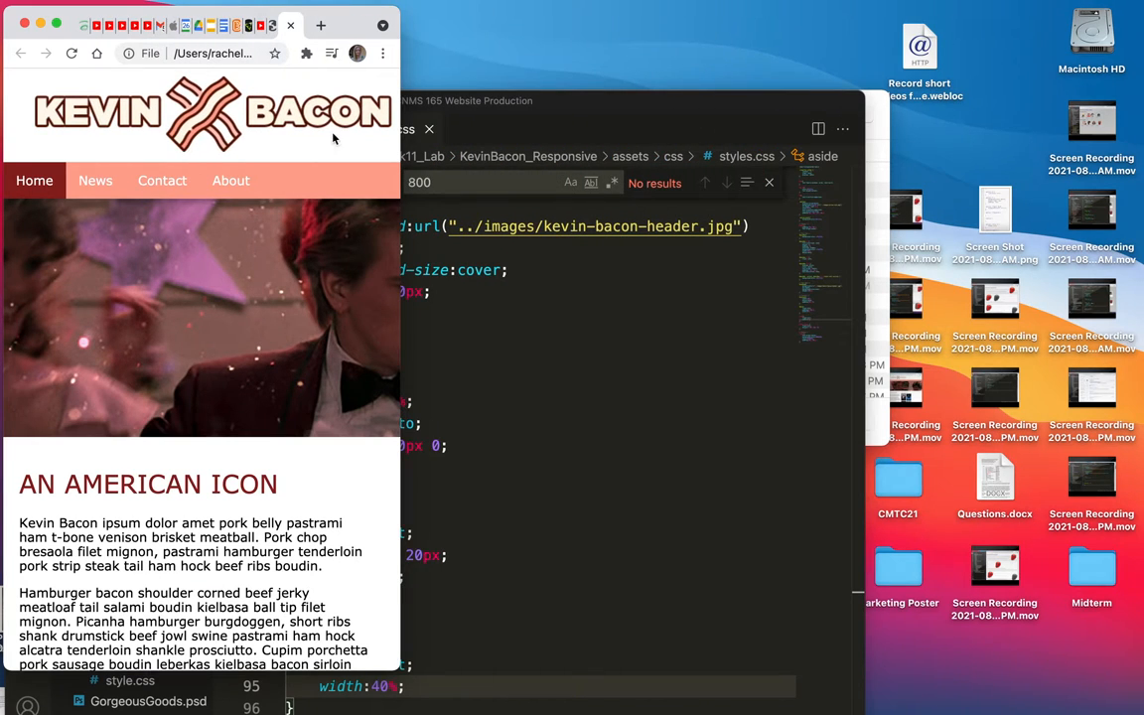
- Scroll the Kevin Bacon page in Chrome to check the main article beside Most Popular Films
scroll("down", 3)
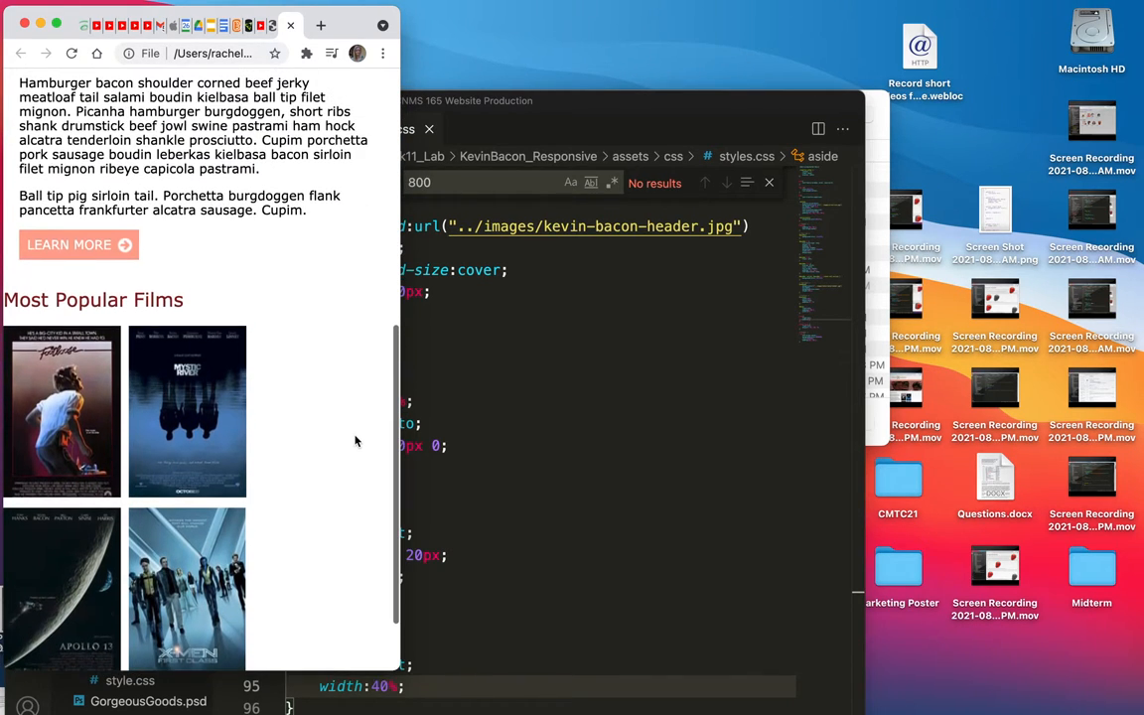
scroll("down", 3)
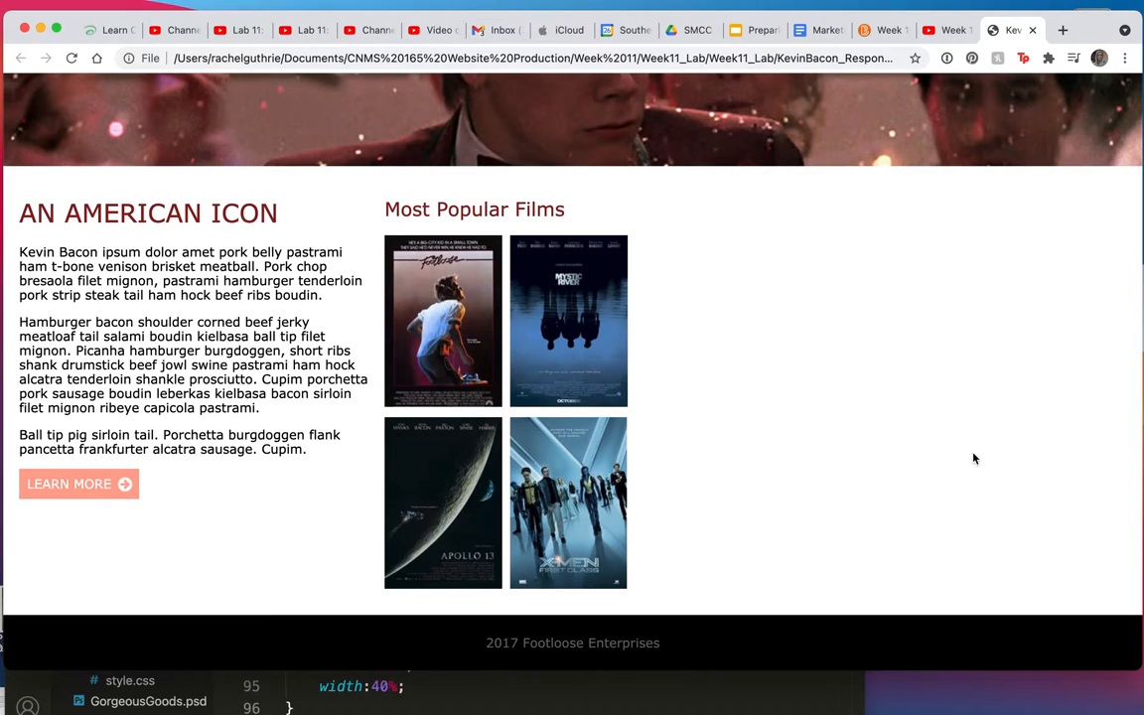
mouse_move(699, 532)
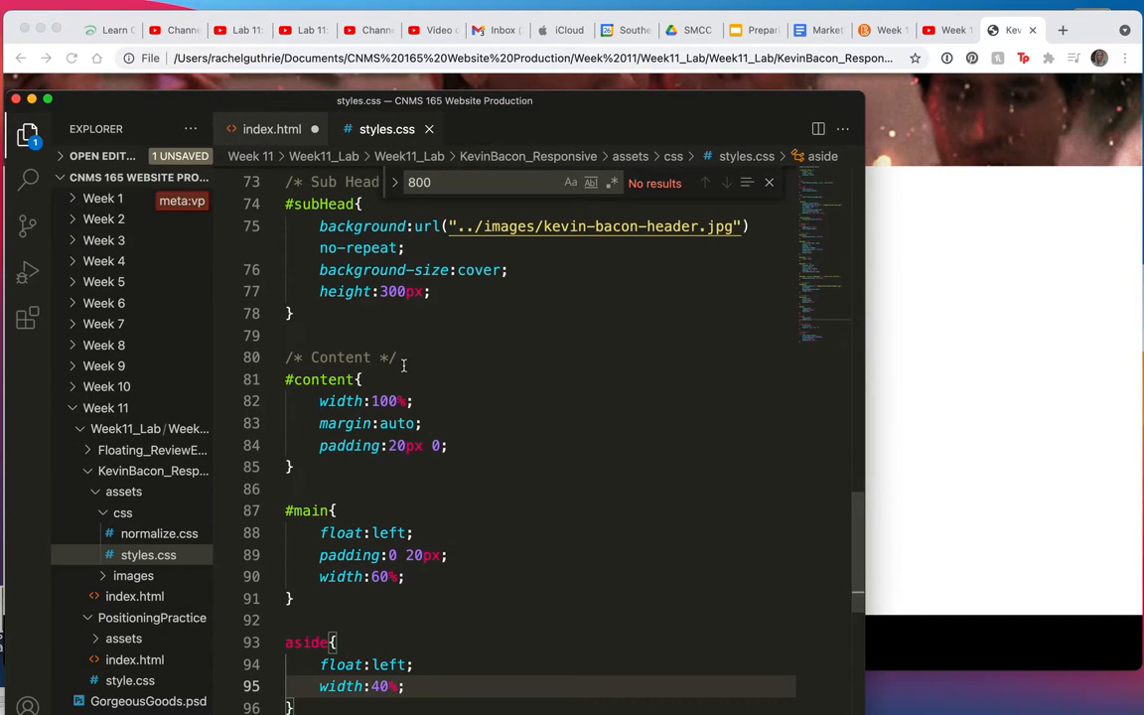
mouse_move(417, 399)
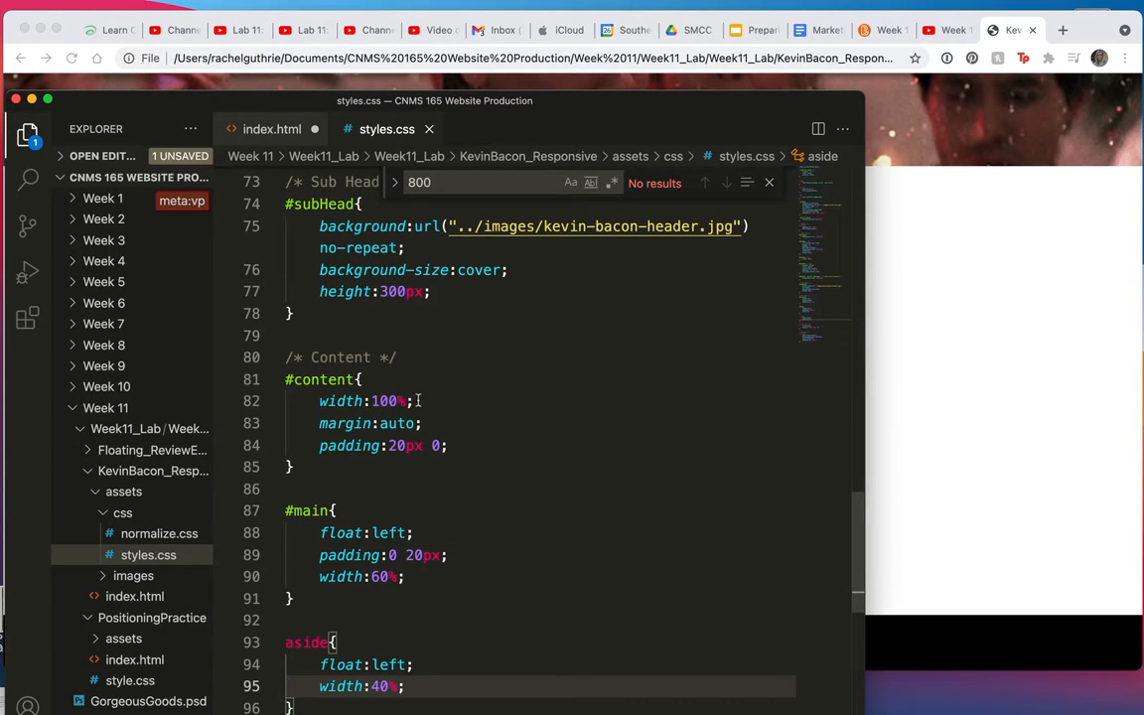
- Add the comment /* =800px*/ after the #content 100% width
left_click(421, 401)
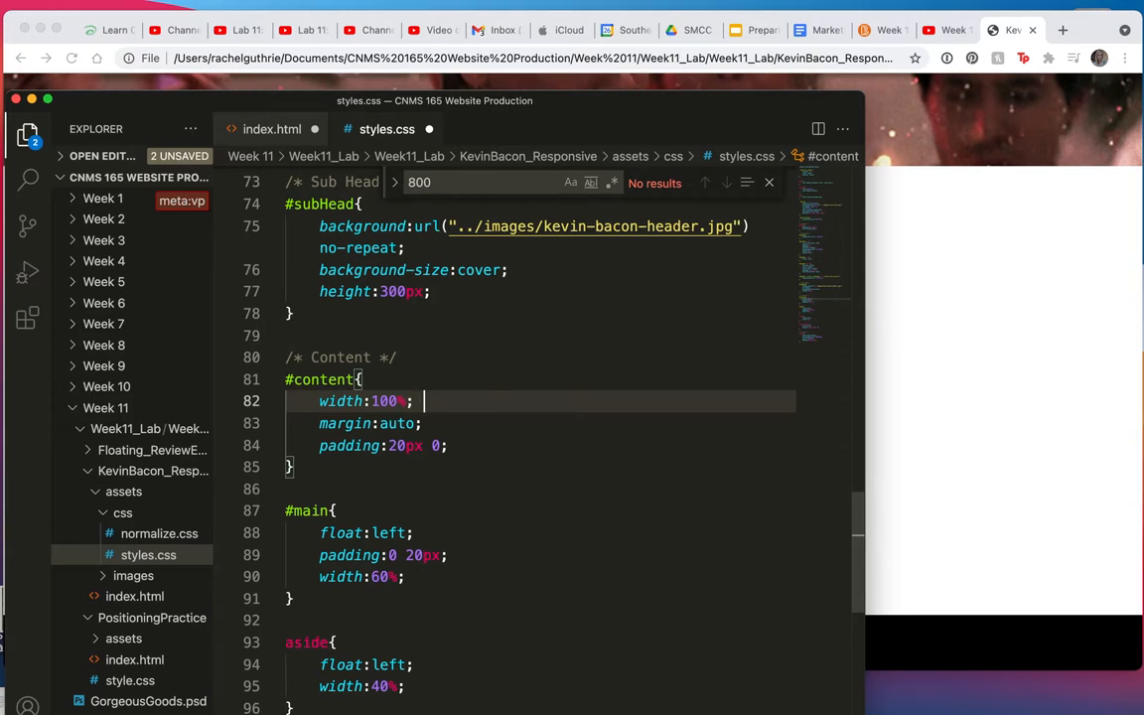
type("?8")
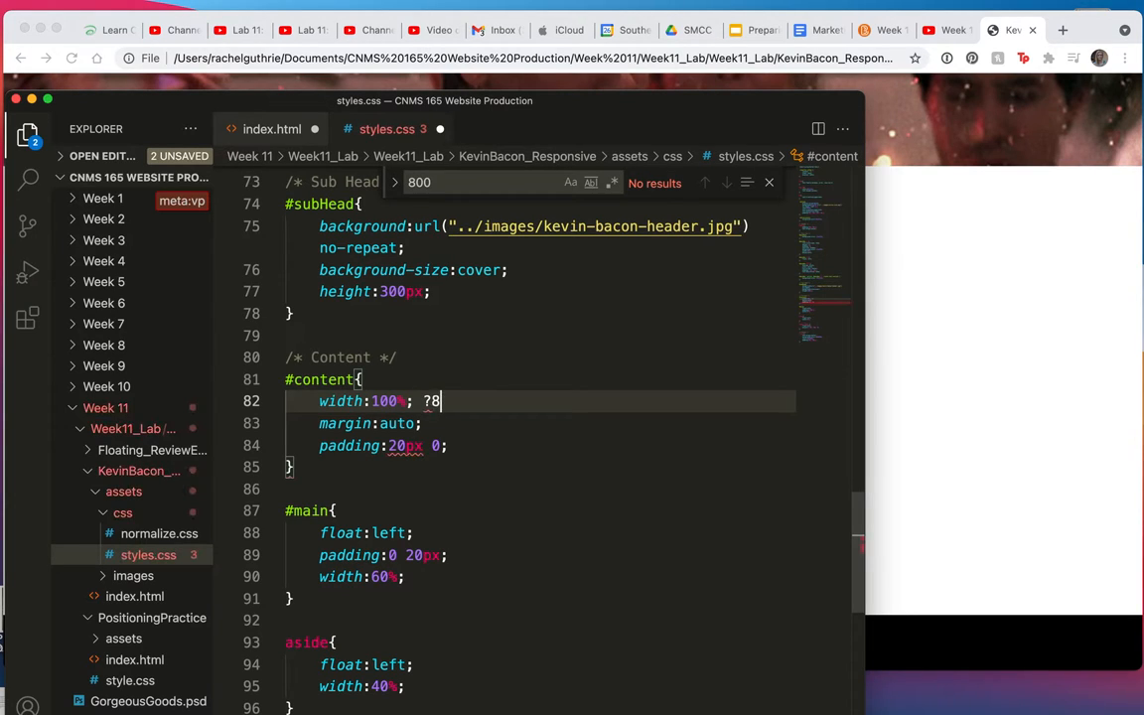
type("/")
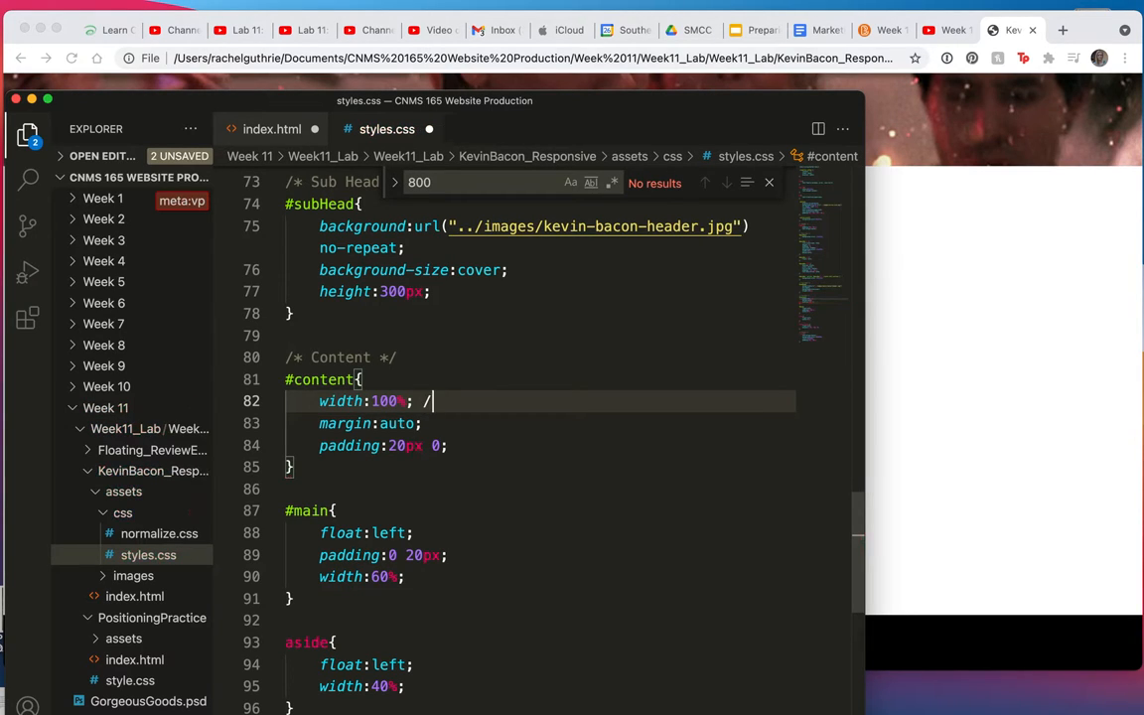
type("*")
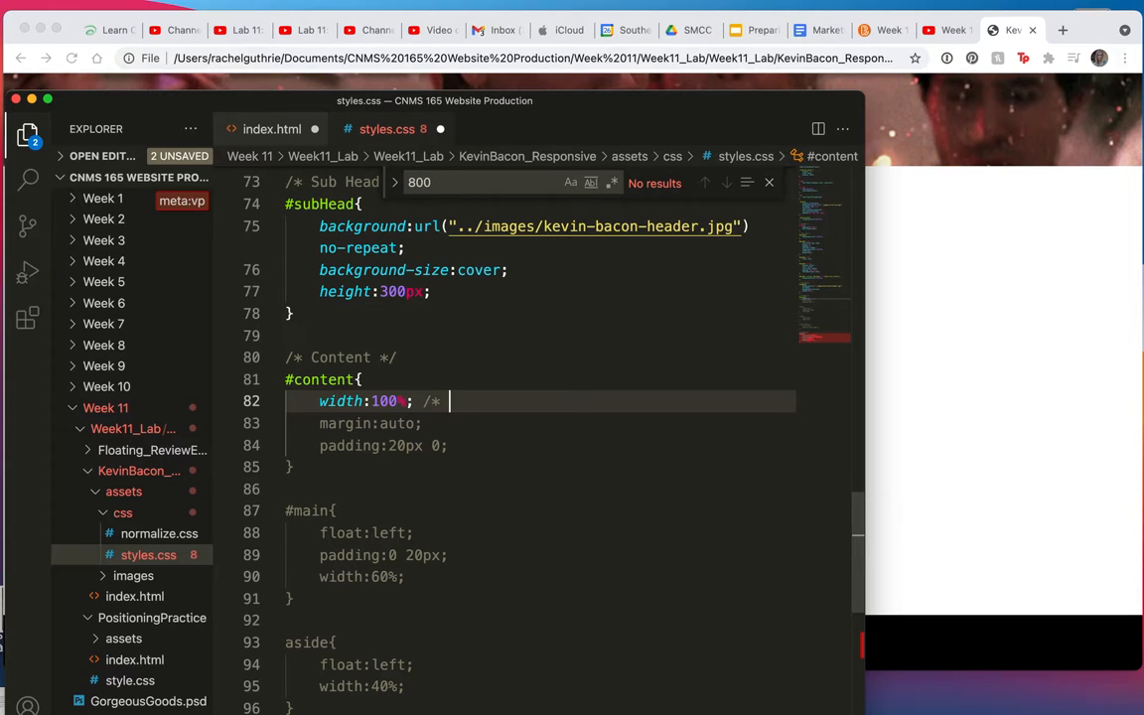
type("=")
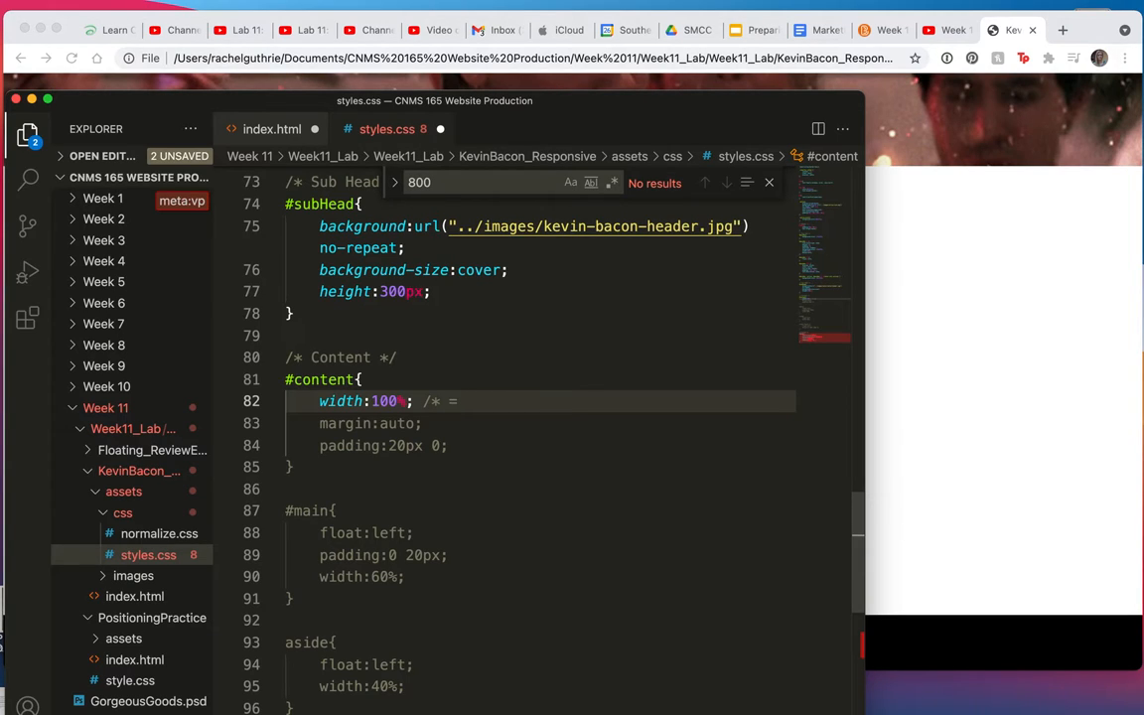
type("800px")
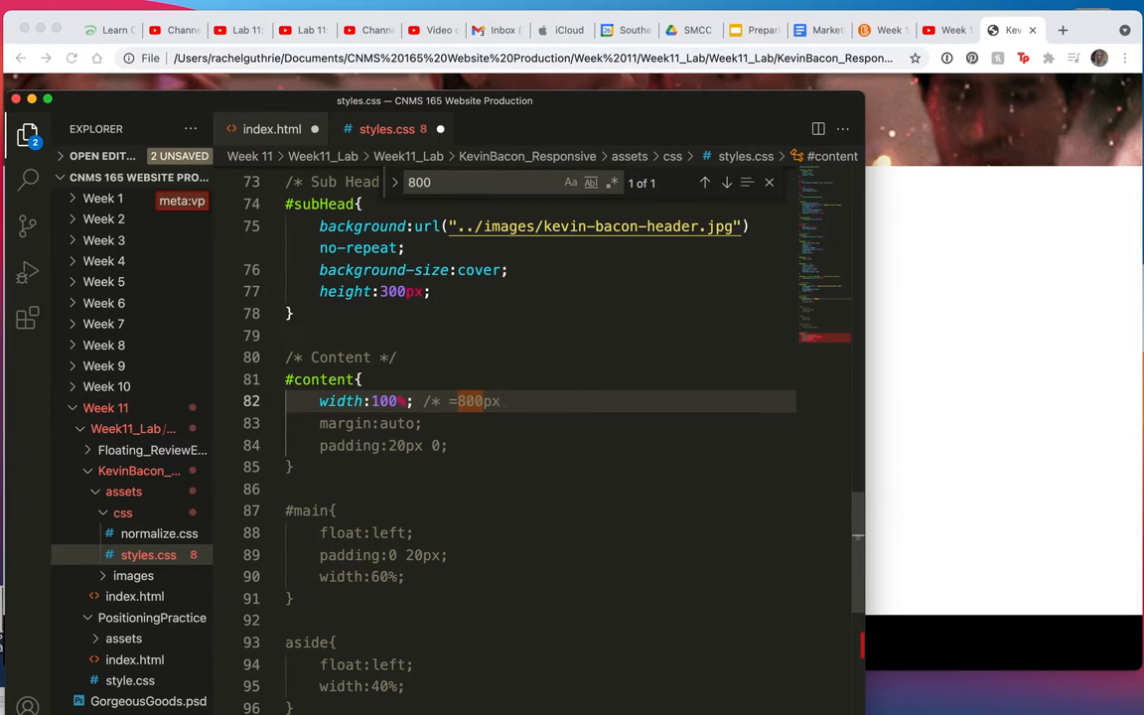
type("*")
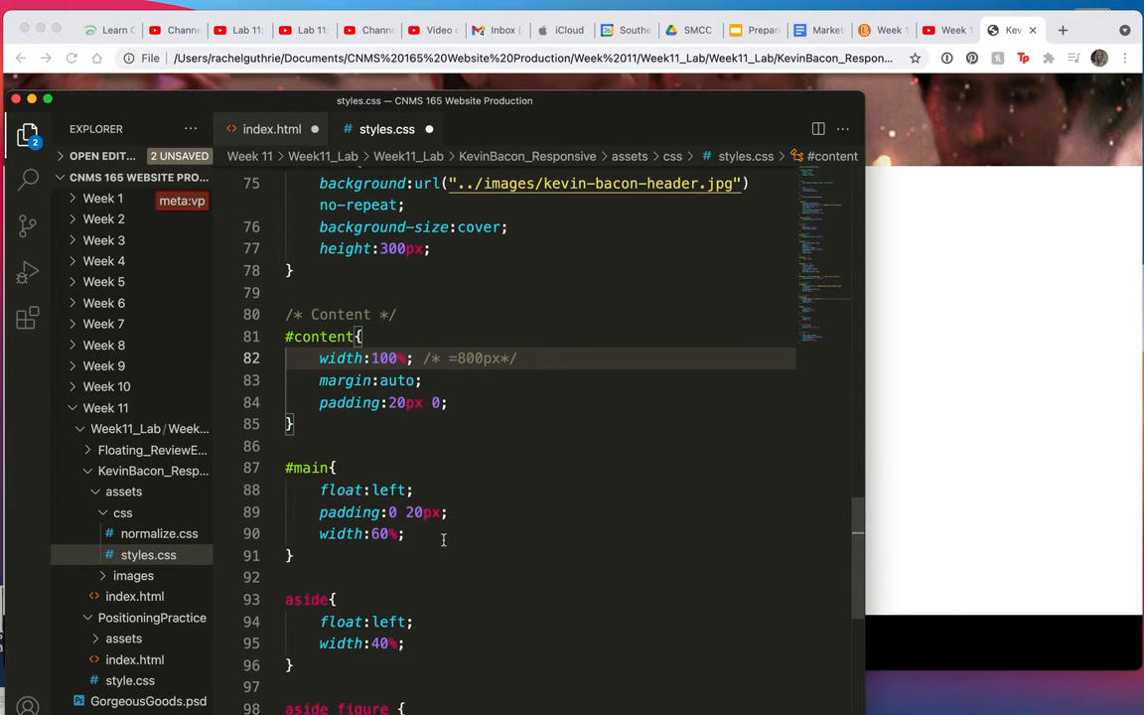
- Add comments /* =480px*/ after the #main width and /* =320px*/ after the aside width
left_click(443, 532)
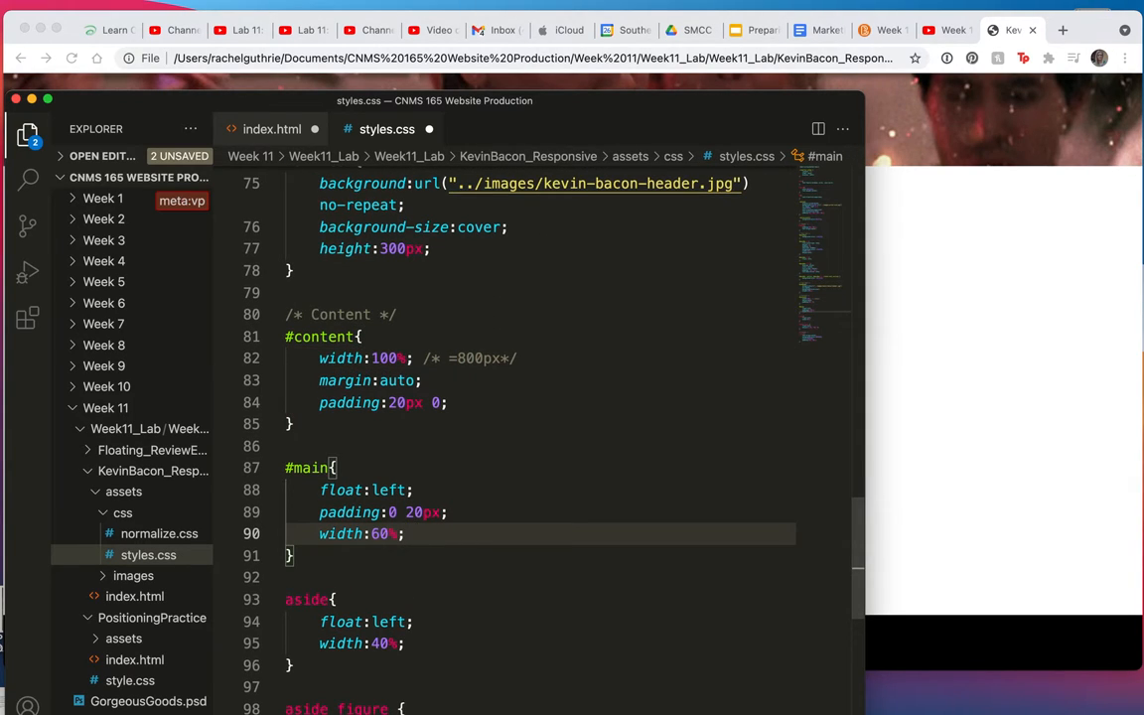
type("/*")
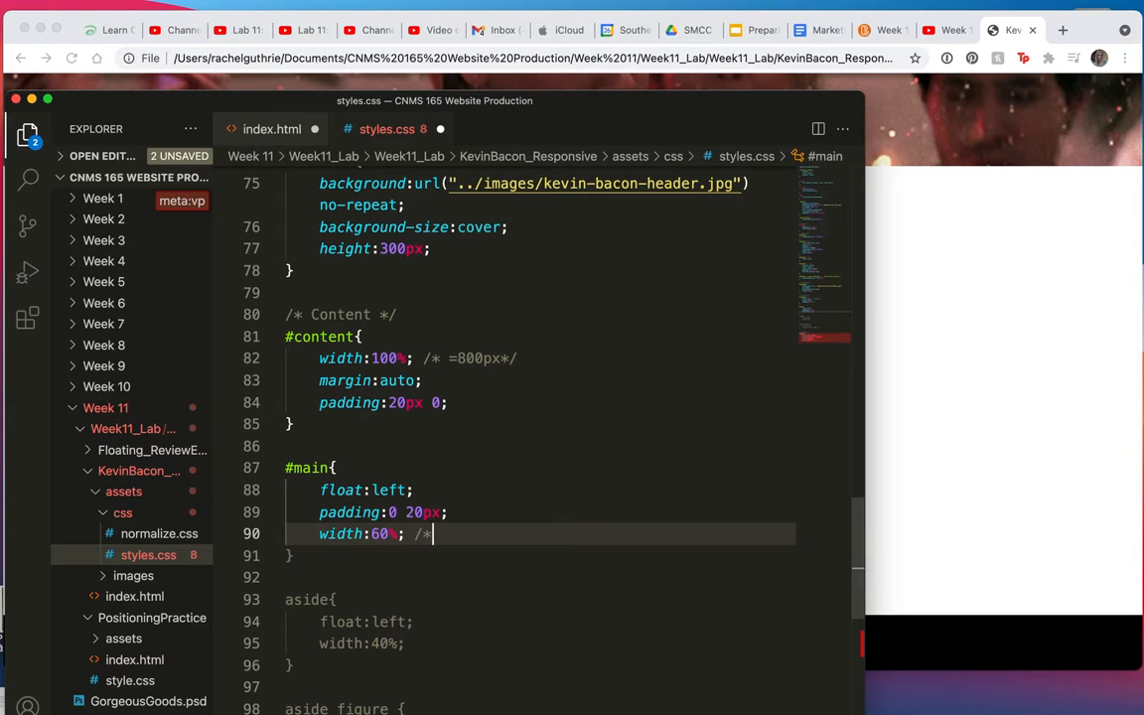
type("=")
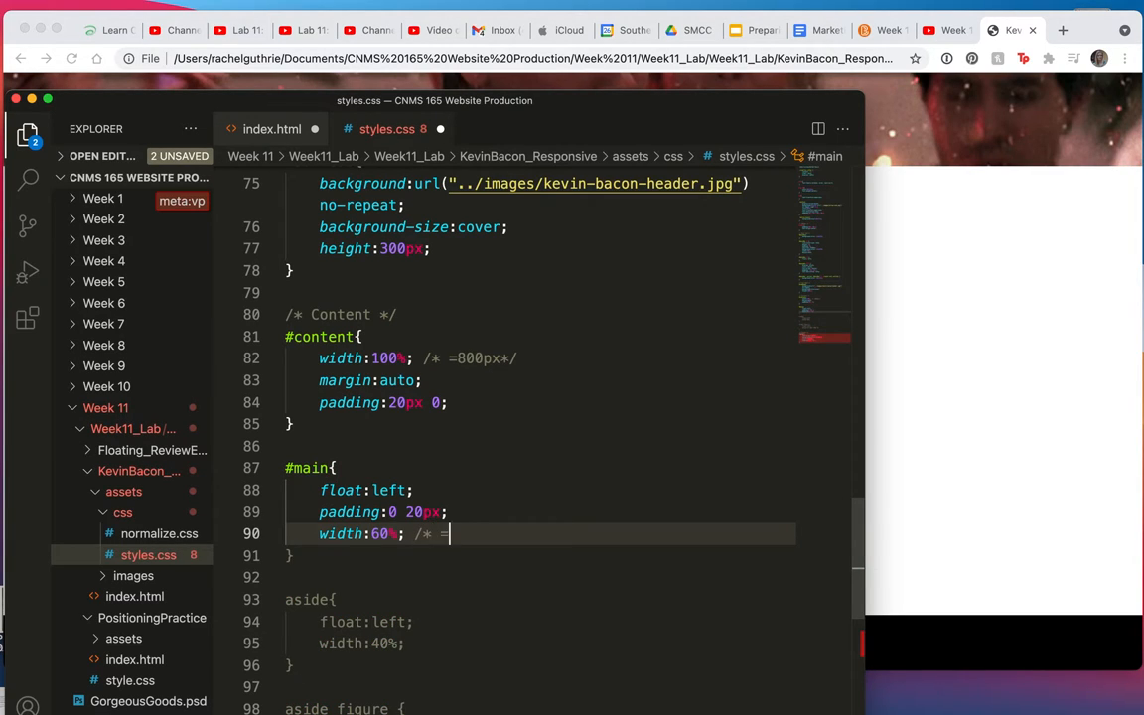
type("480")
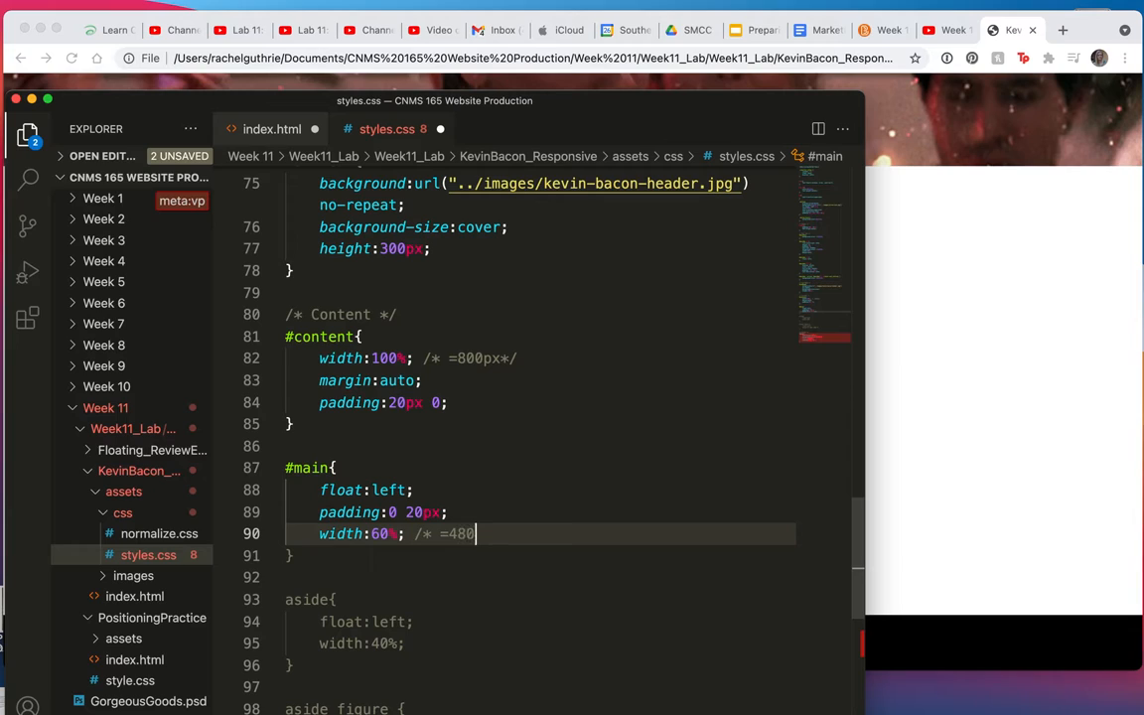
type("px")
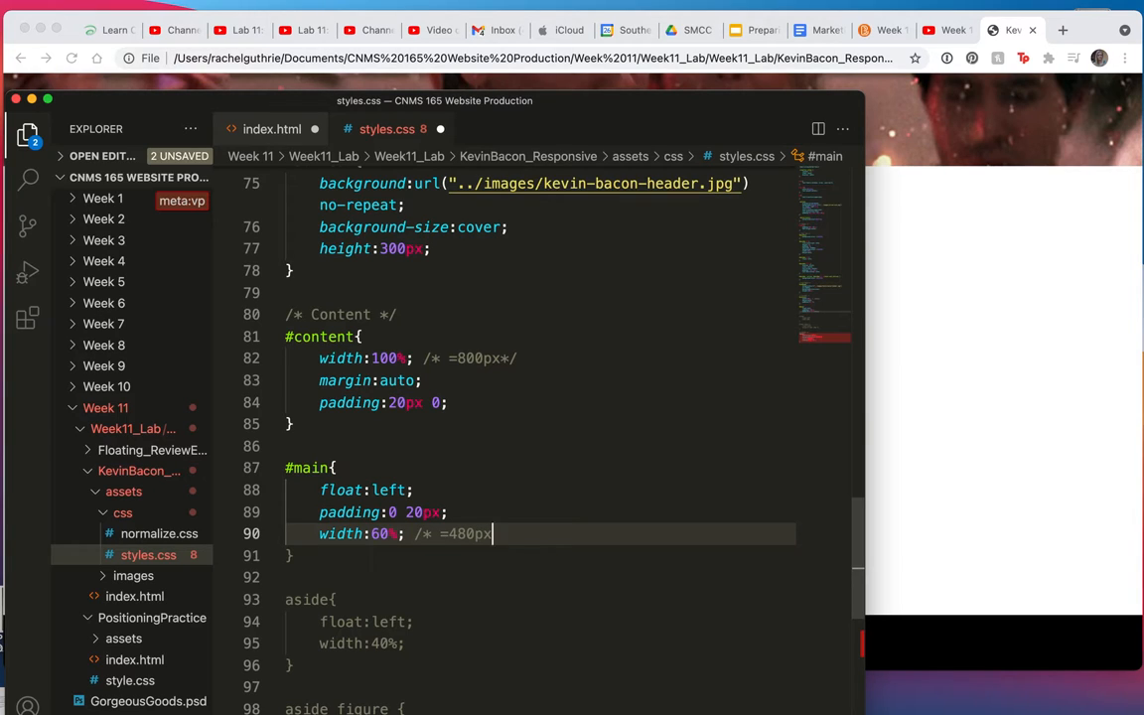
type("*/")
left_click(540, 643)
type(" /* =3")
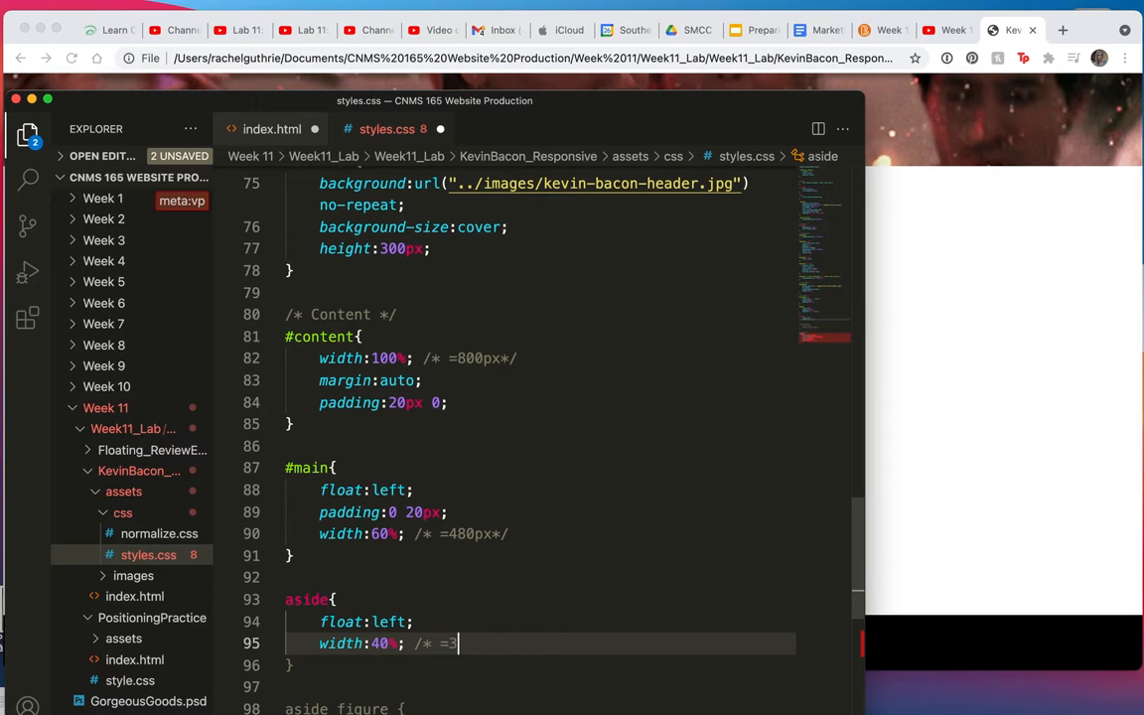
type("20")
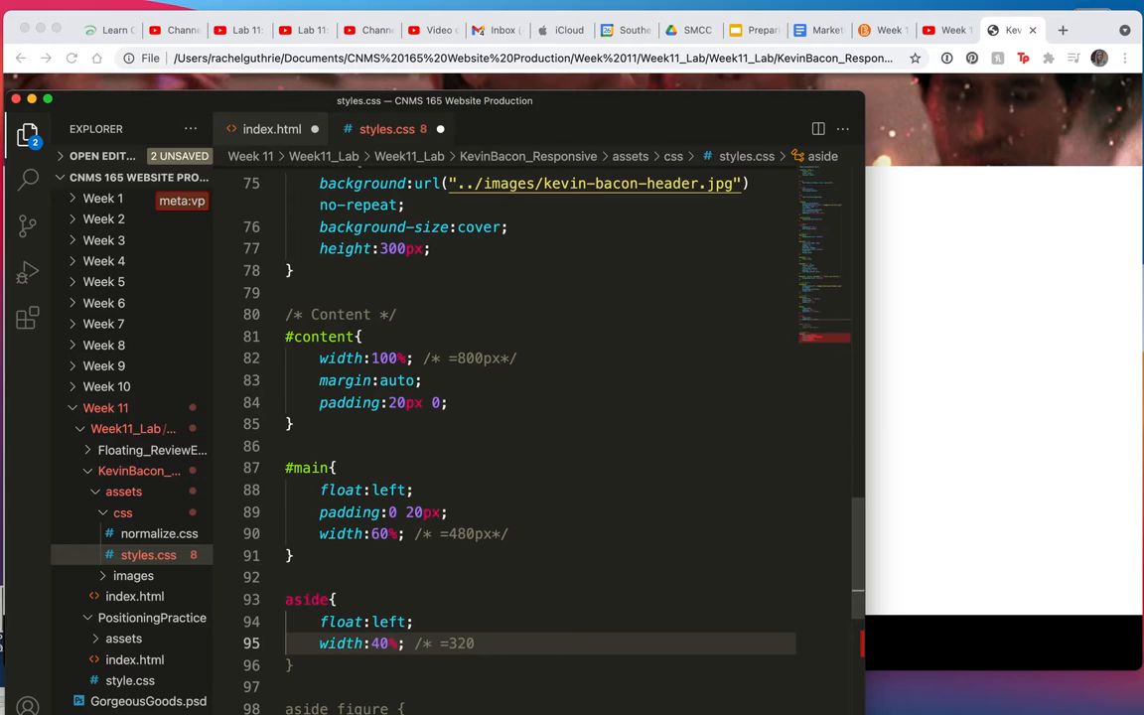
type("px*")
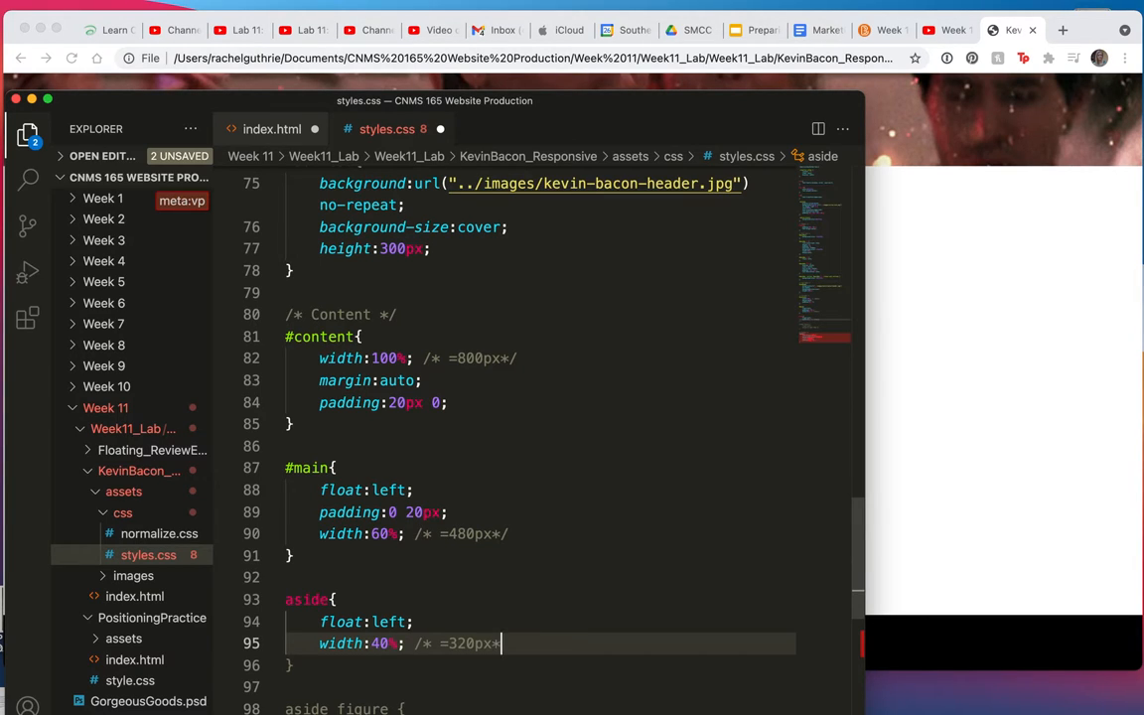
scroll("down", 3)
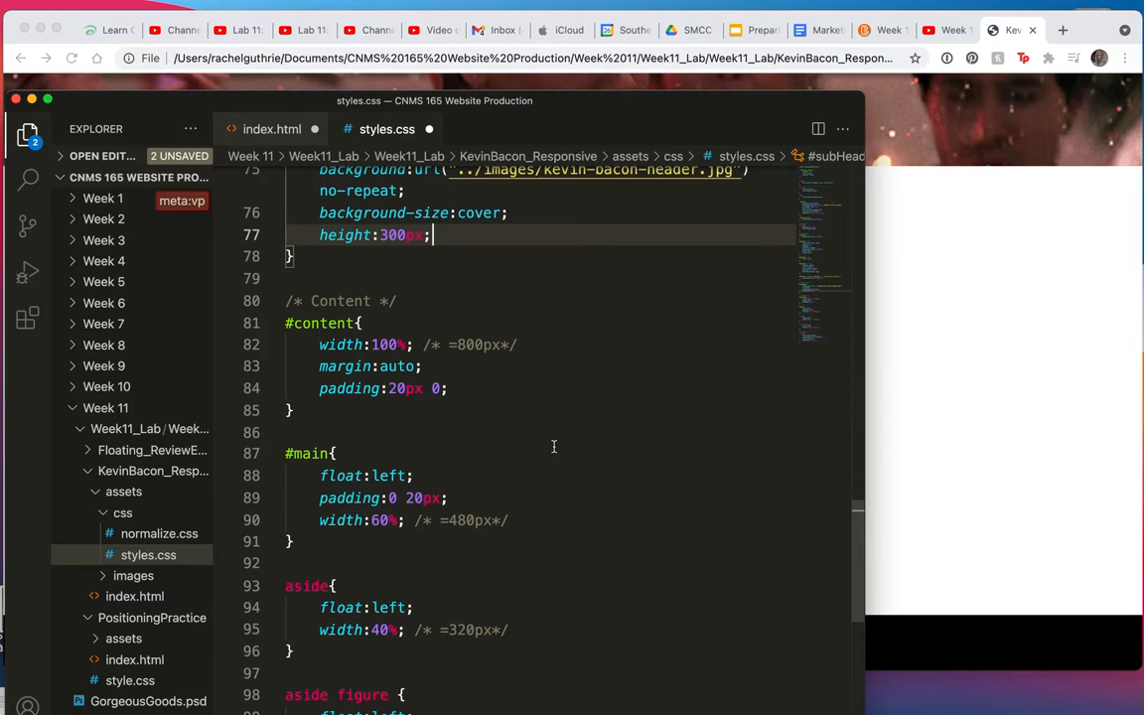
mouse_move(481, 477)
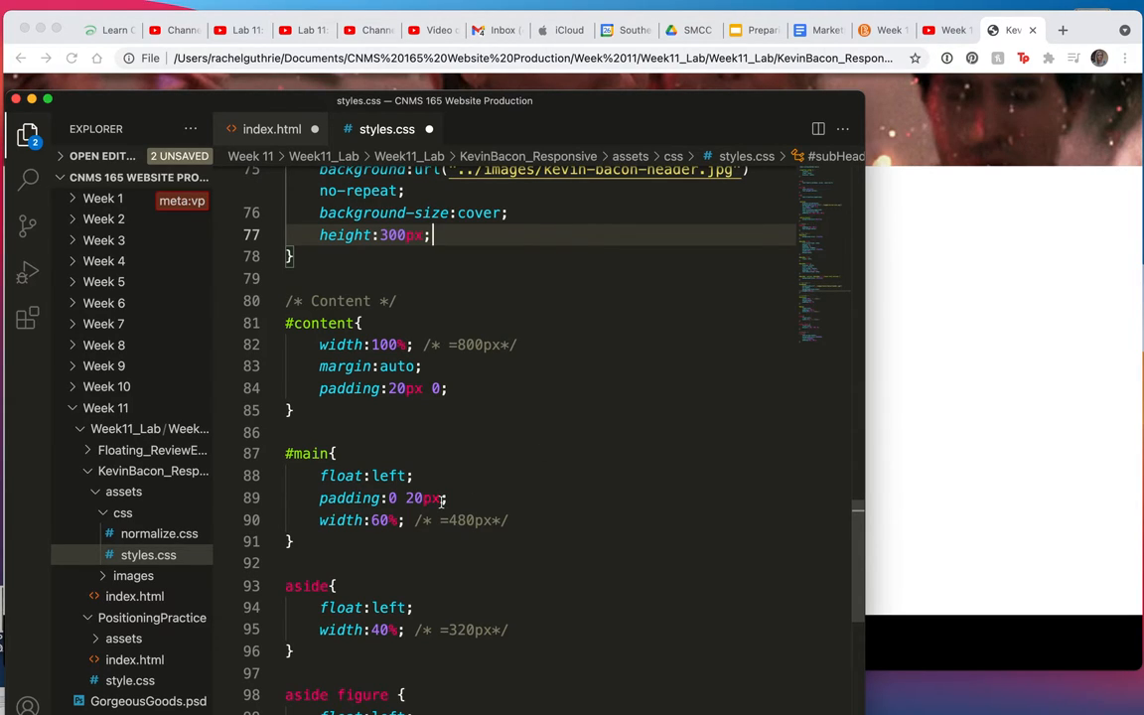
- Review the #content and #main padding values, then search Spotlight for 'ca' to find Calculator
scroll("down", 3)
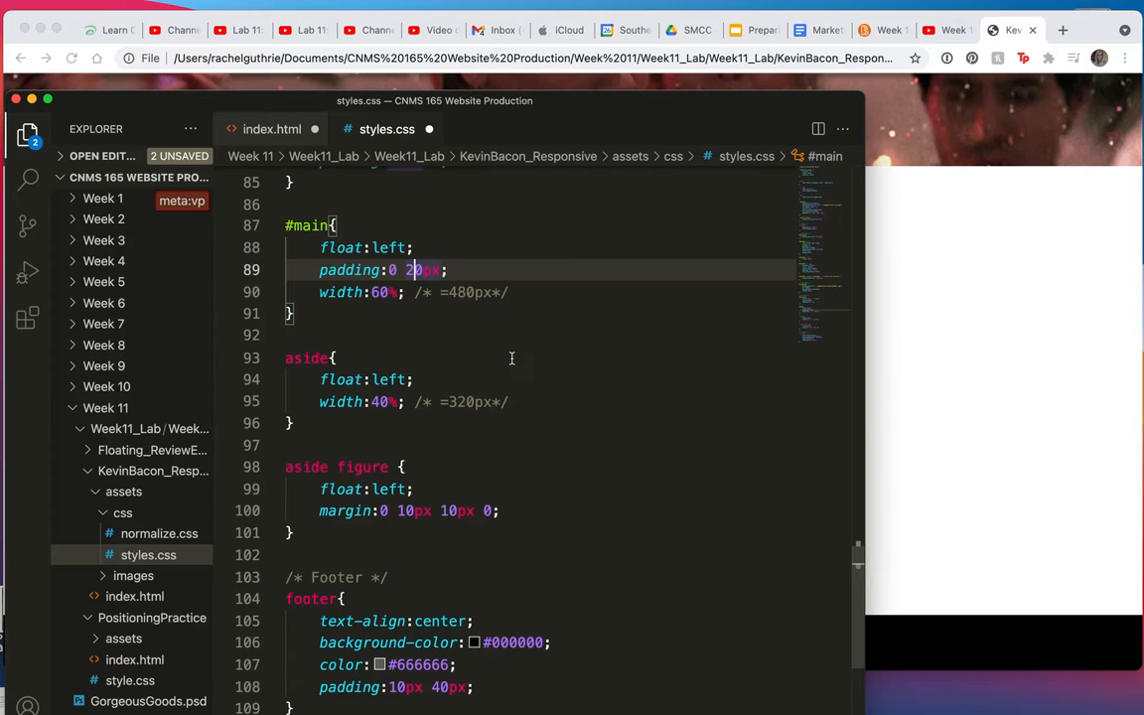
scroll("up", 3)
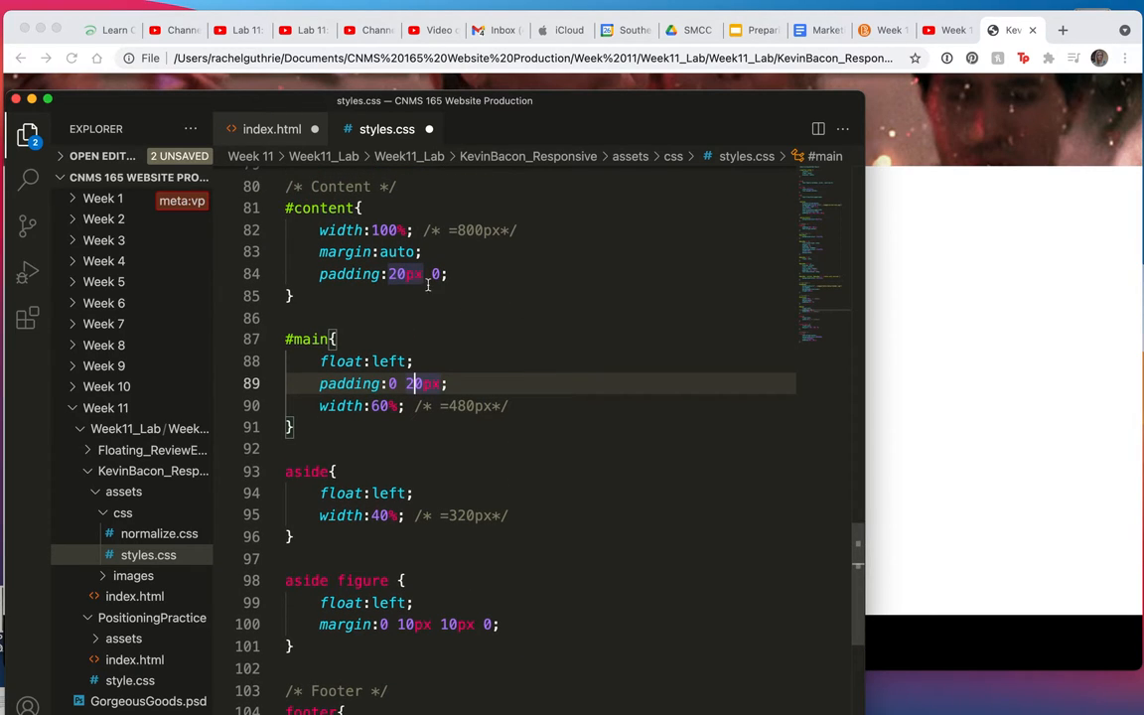
mouse_move(472, 298)
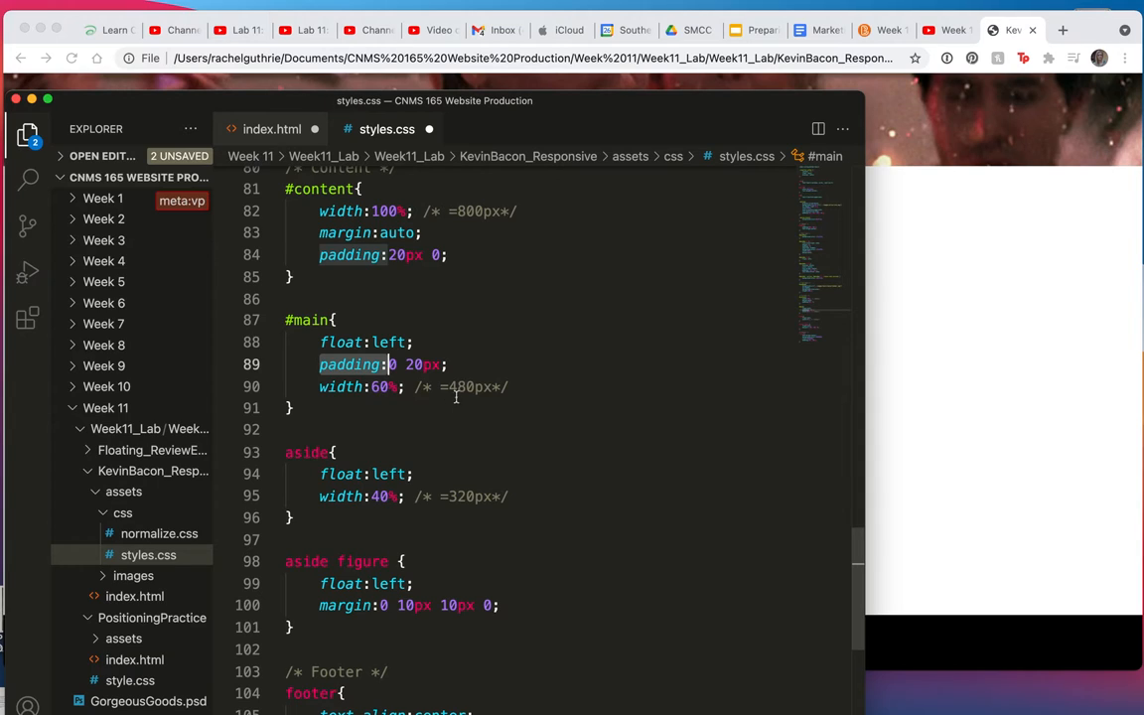
mouse_move(477, 393)
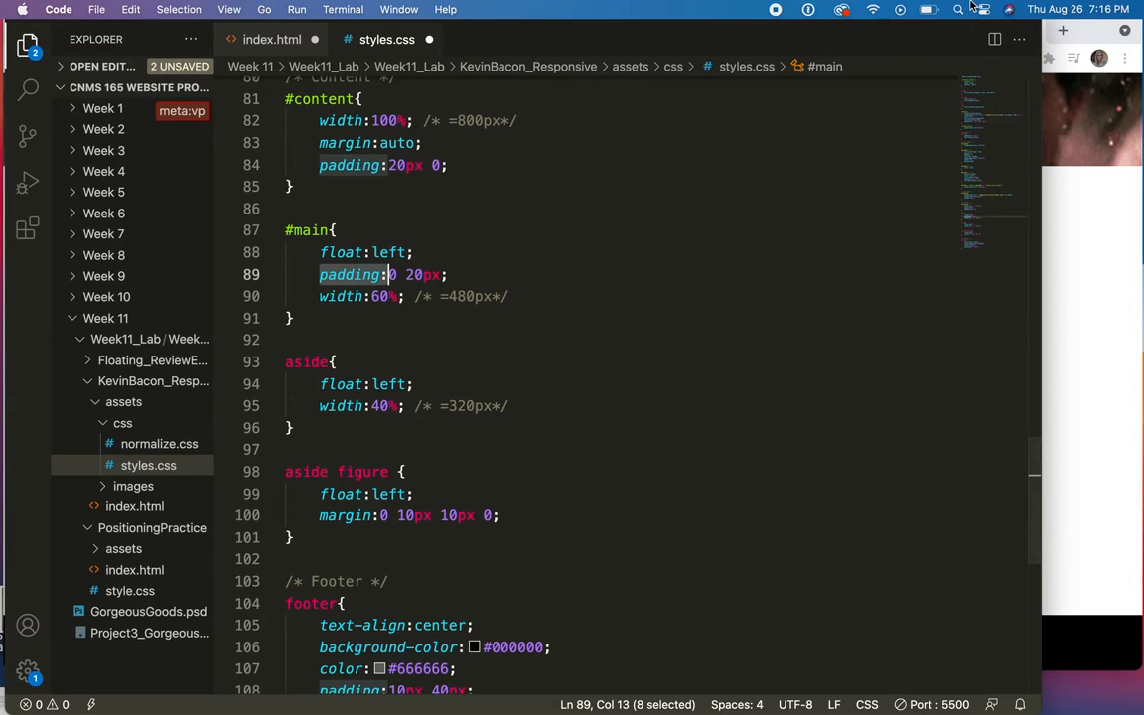
type("calcul")
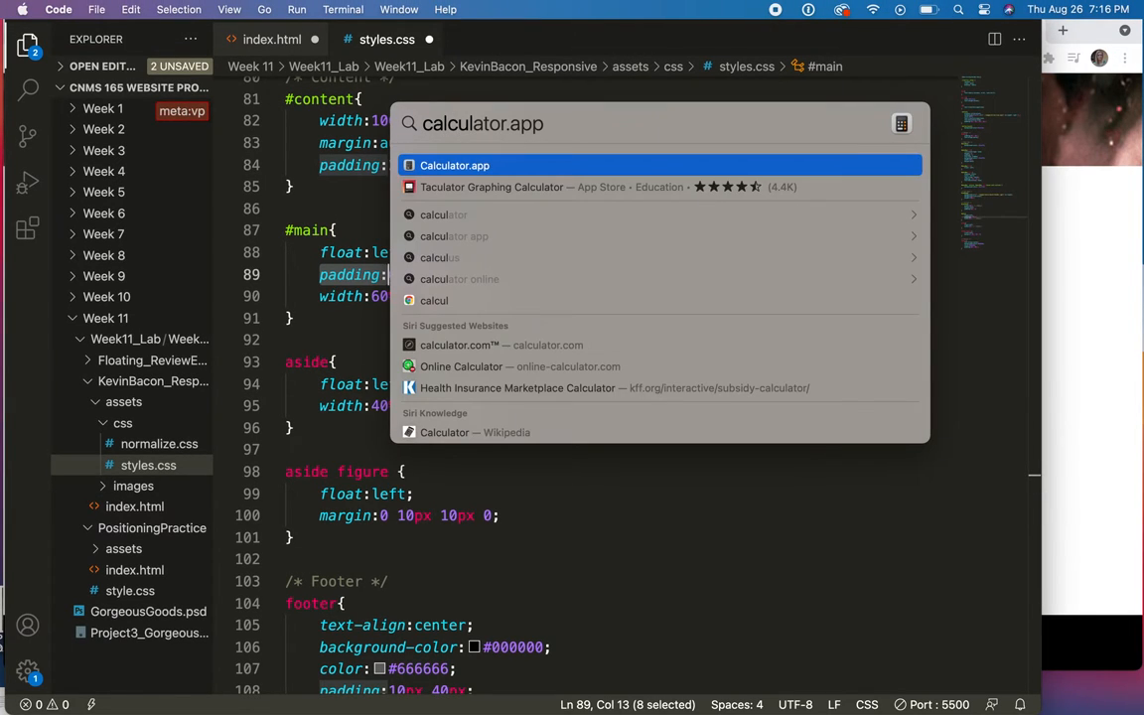
- Compute 20 ÷ 480 in Calculator, getting about 4.1667% for the main padding
left_click(453, 164)
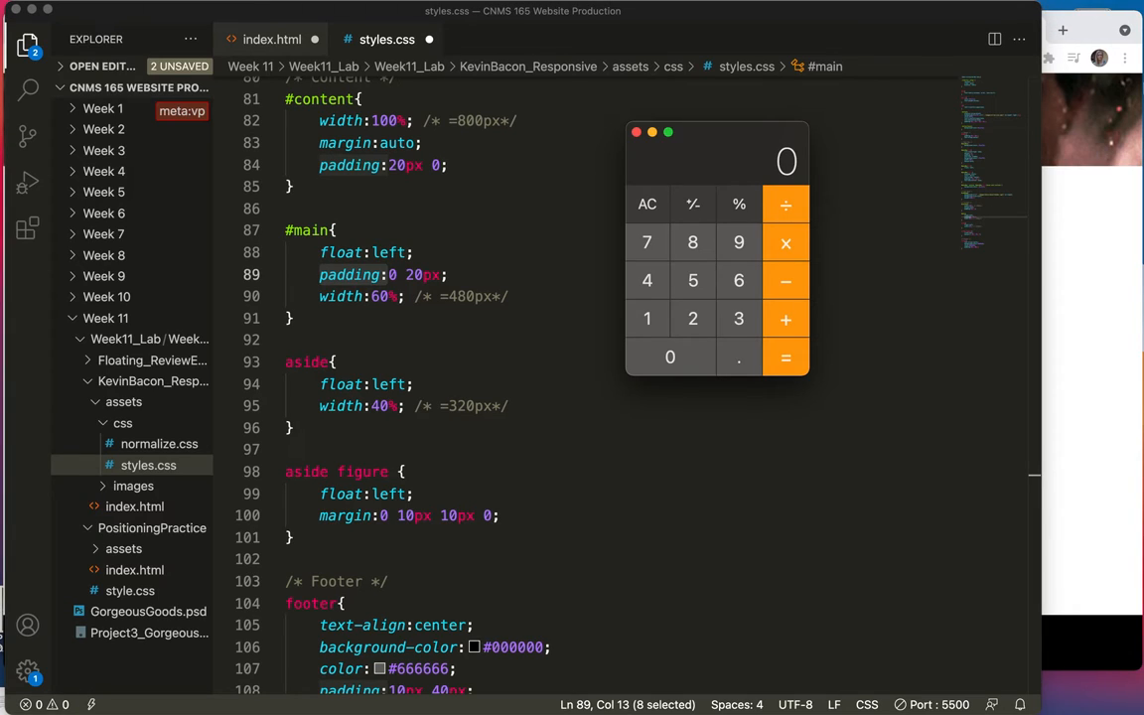
mouse_move(784, 204)
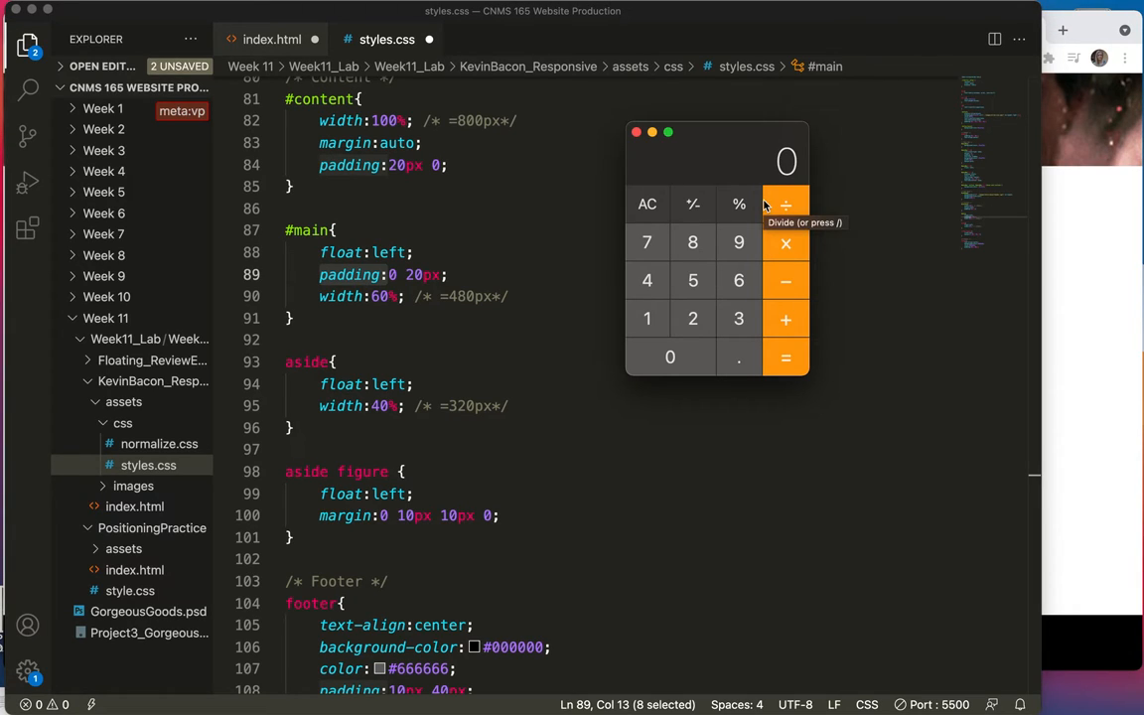
mouse_move(739, 176)
type("20")
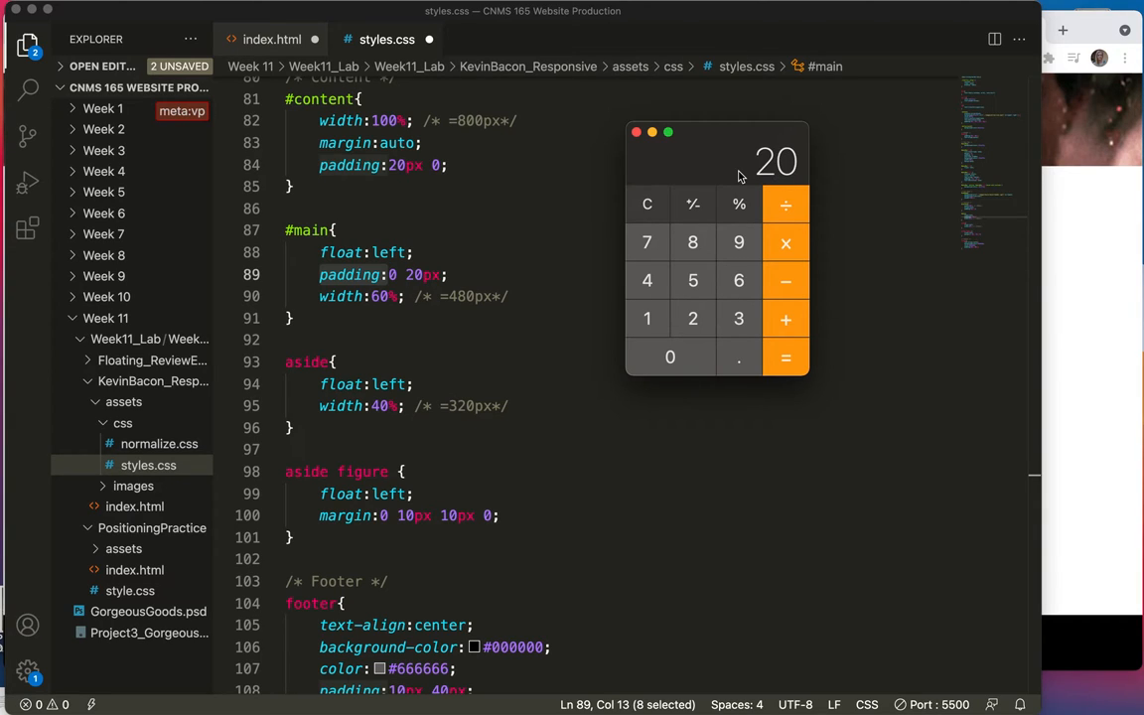
mouse_move(786, 205)
type("48")
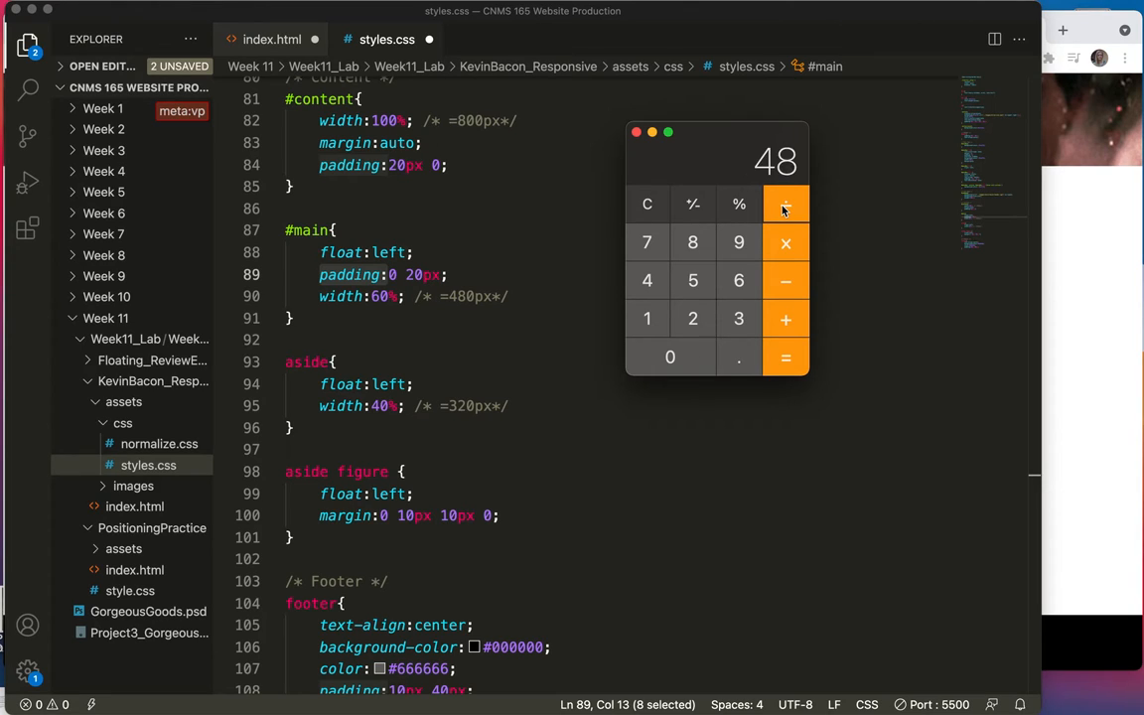
left_click(785, 358)
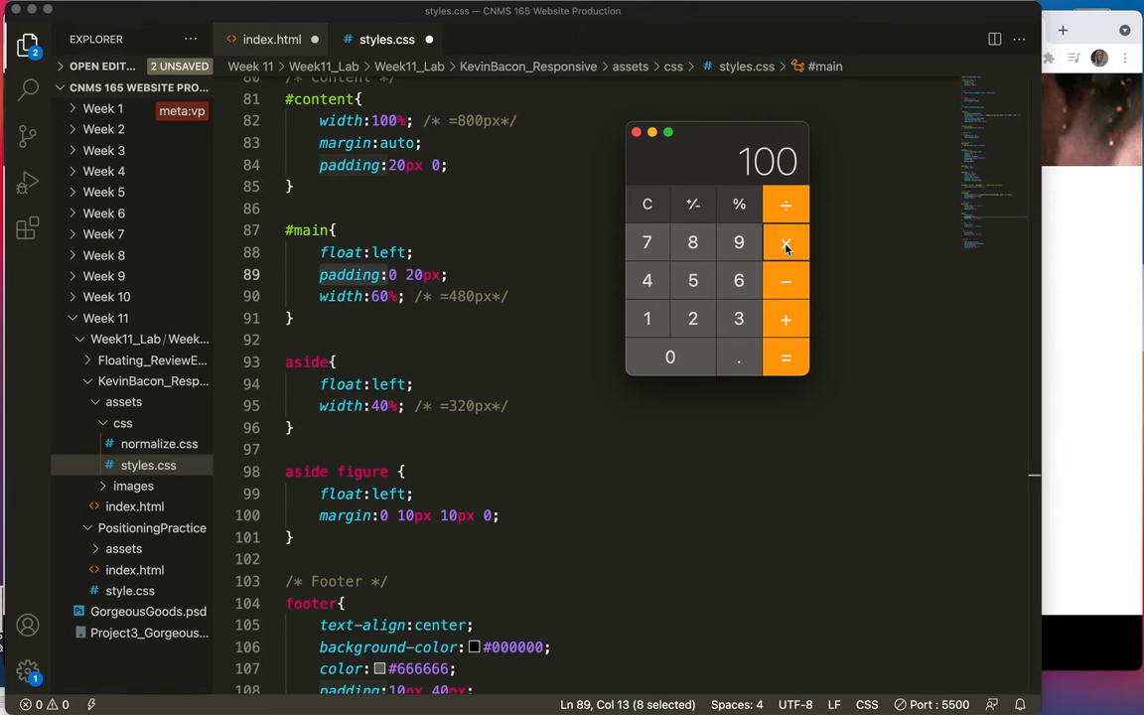
left_click(785, 243)
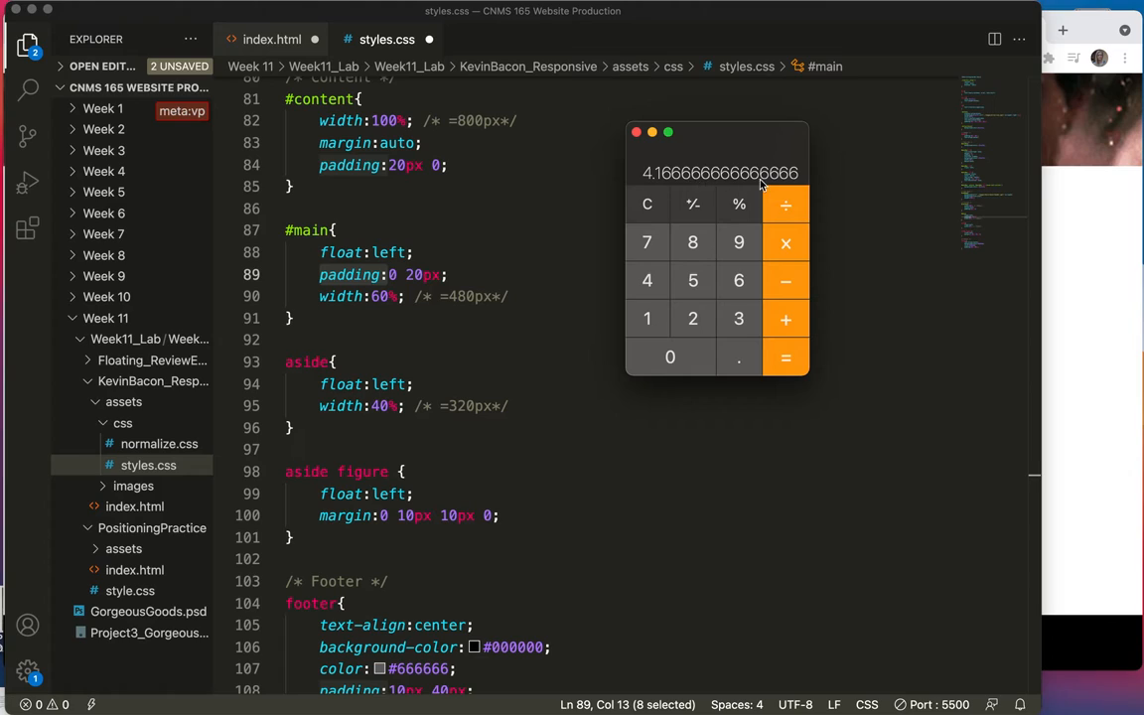
mouse_move(679, 187)
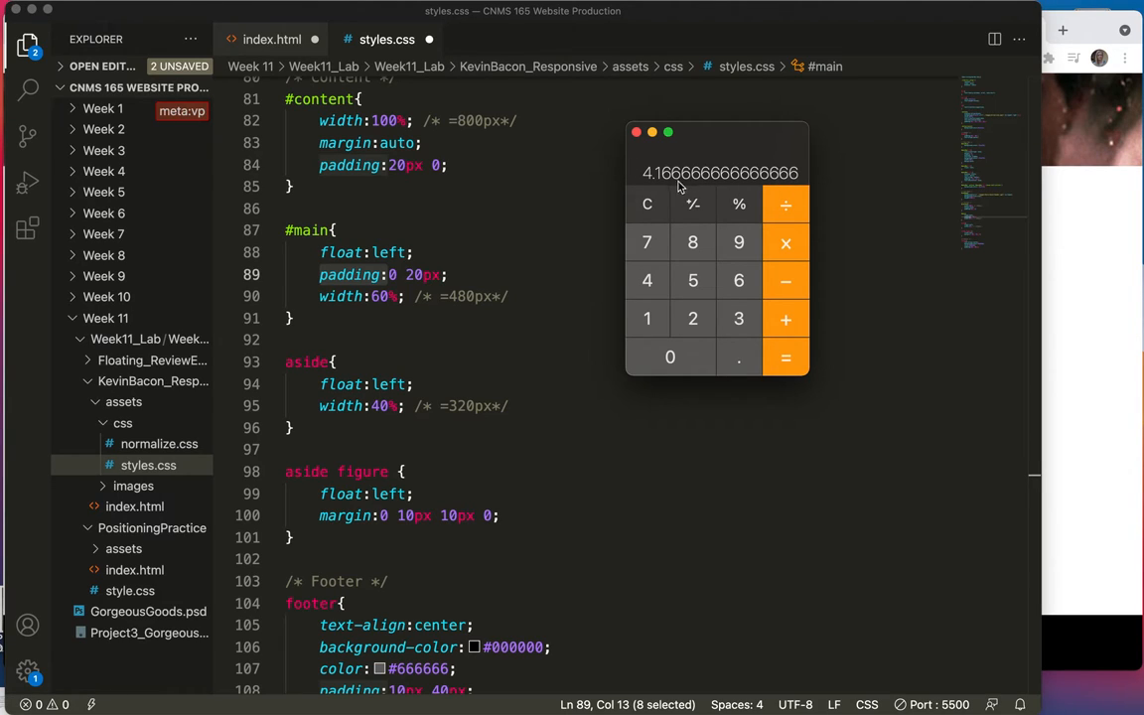
mouse_move(713, 183)
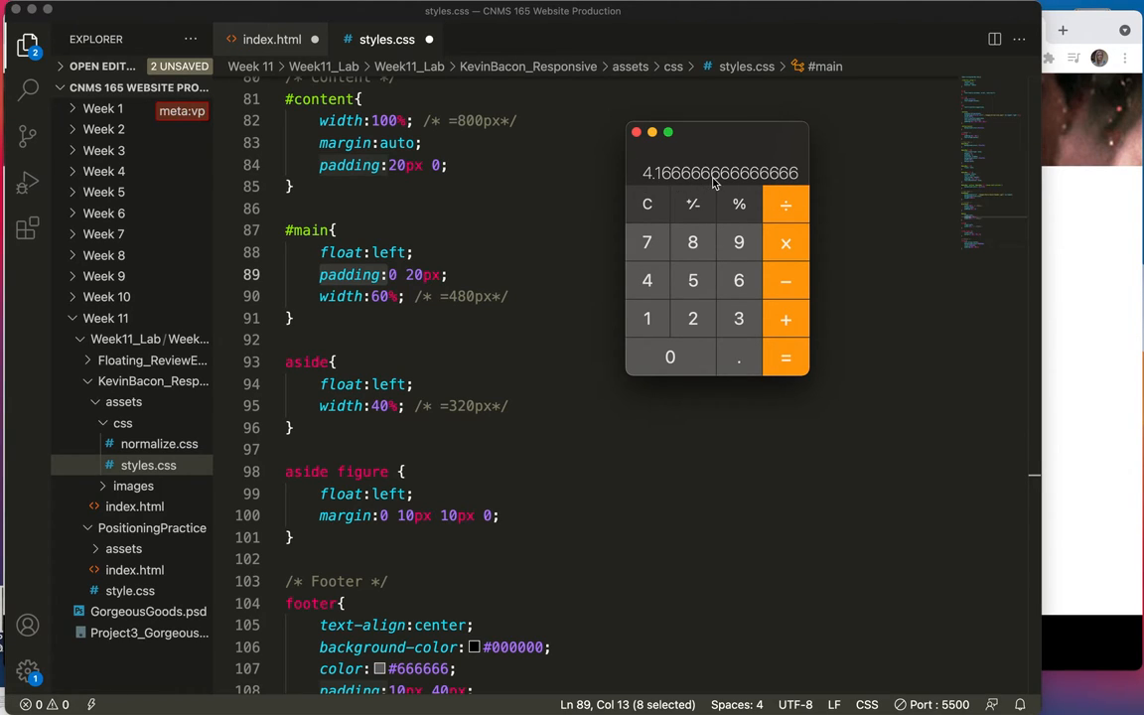
mouse_move(500, 290)
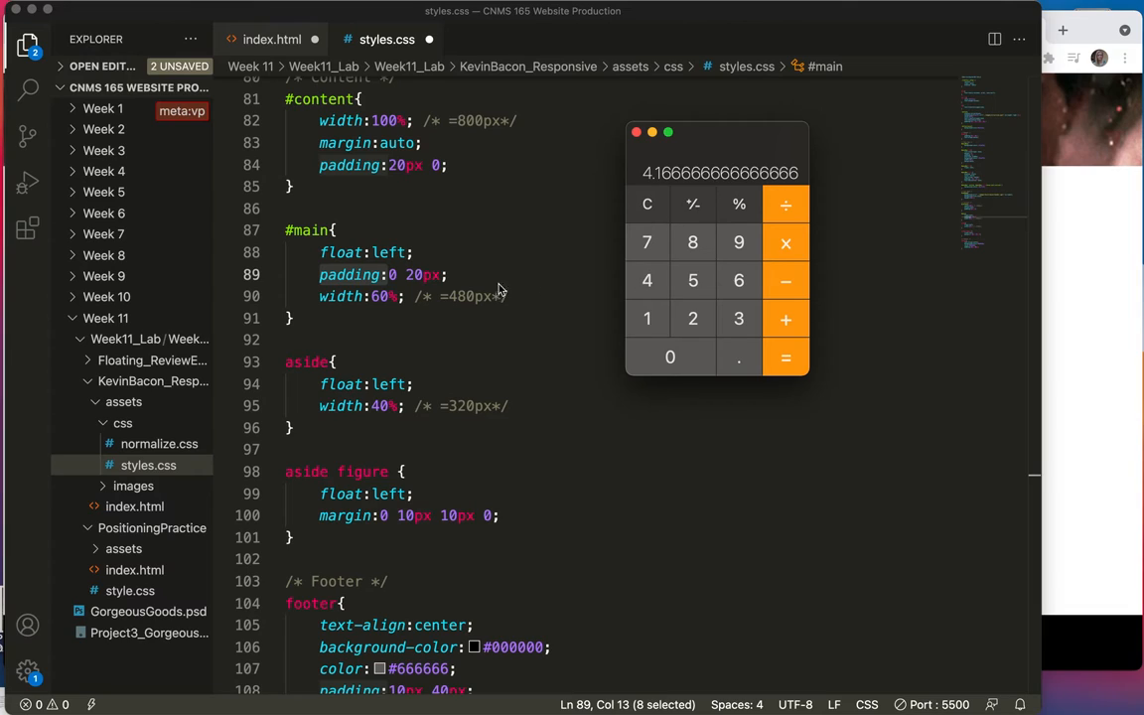
mouse_move(373, 267)
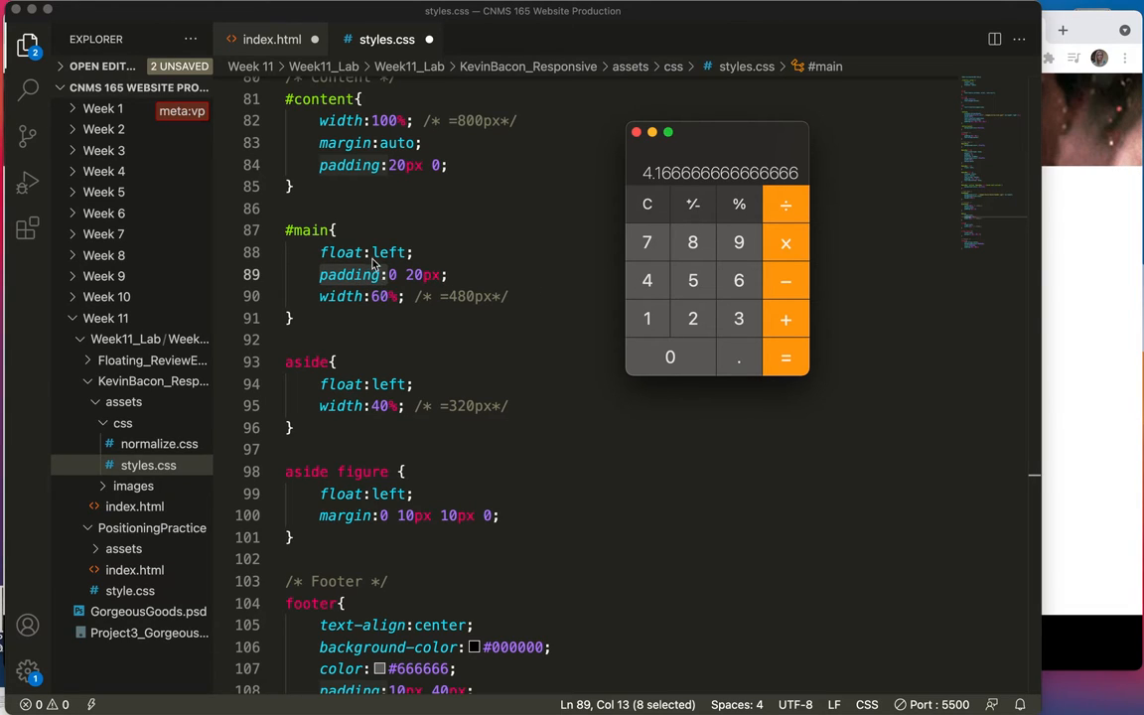
mouse_move(441, 286)
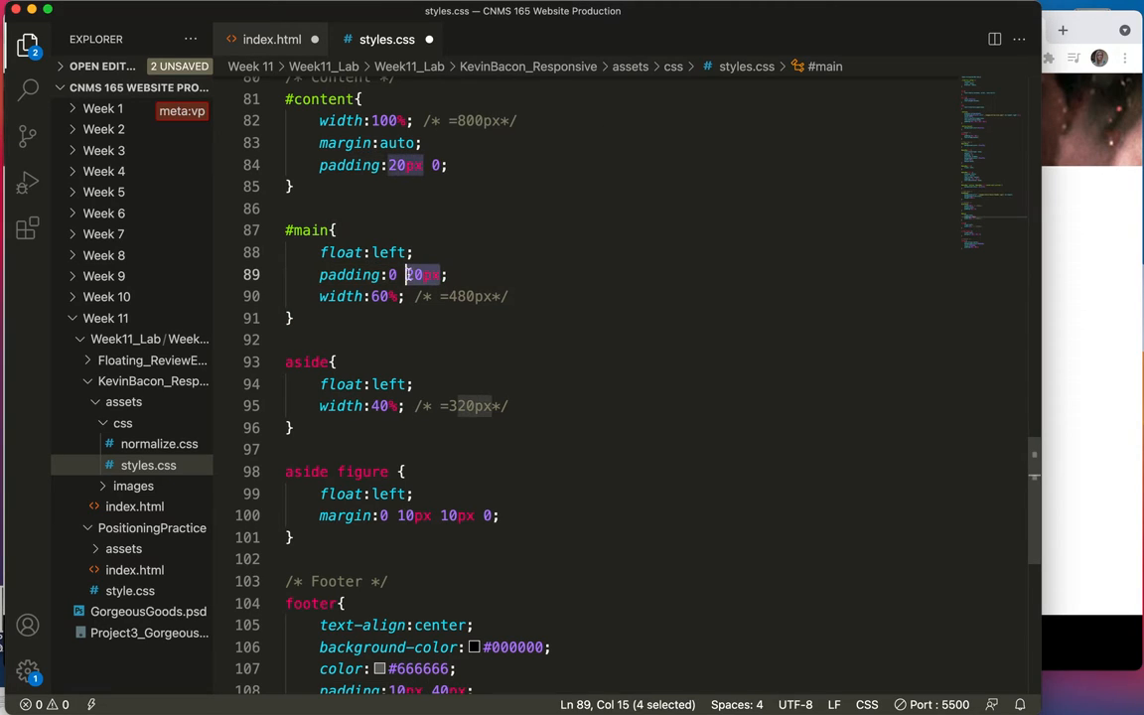
- Replace the #main 20px side padding with 4.17%
type("4.")
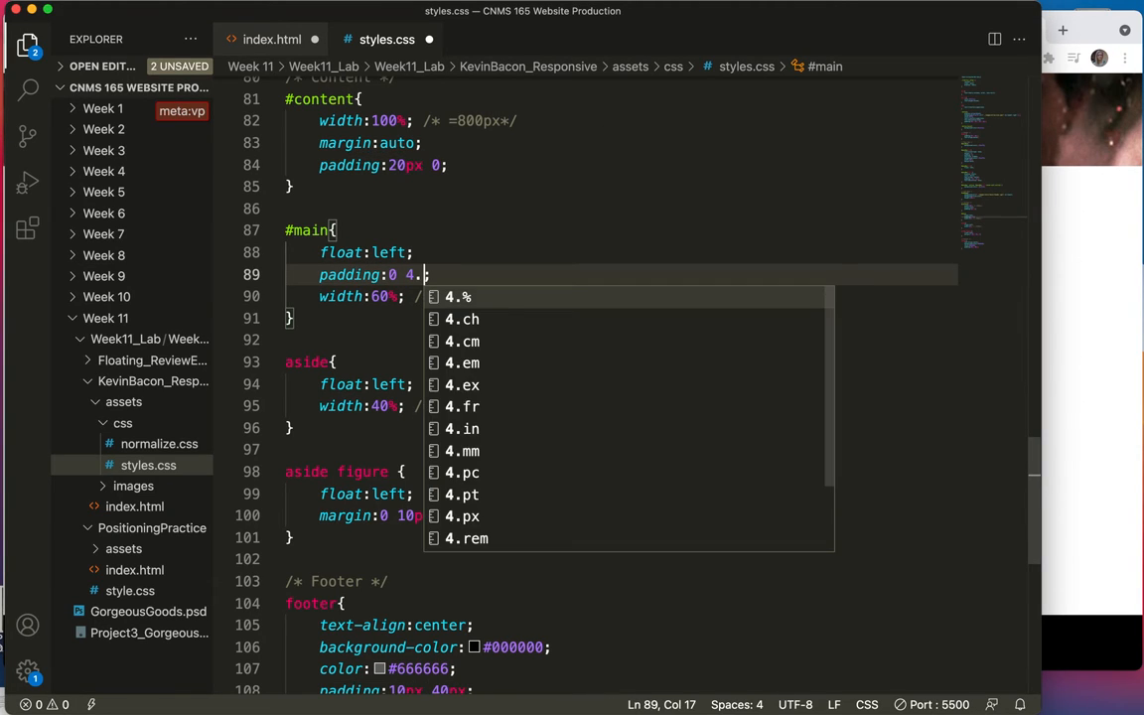
type("17%;")
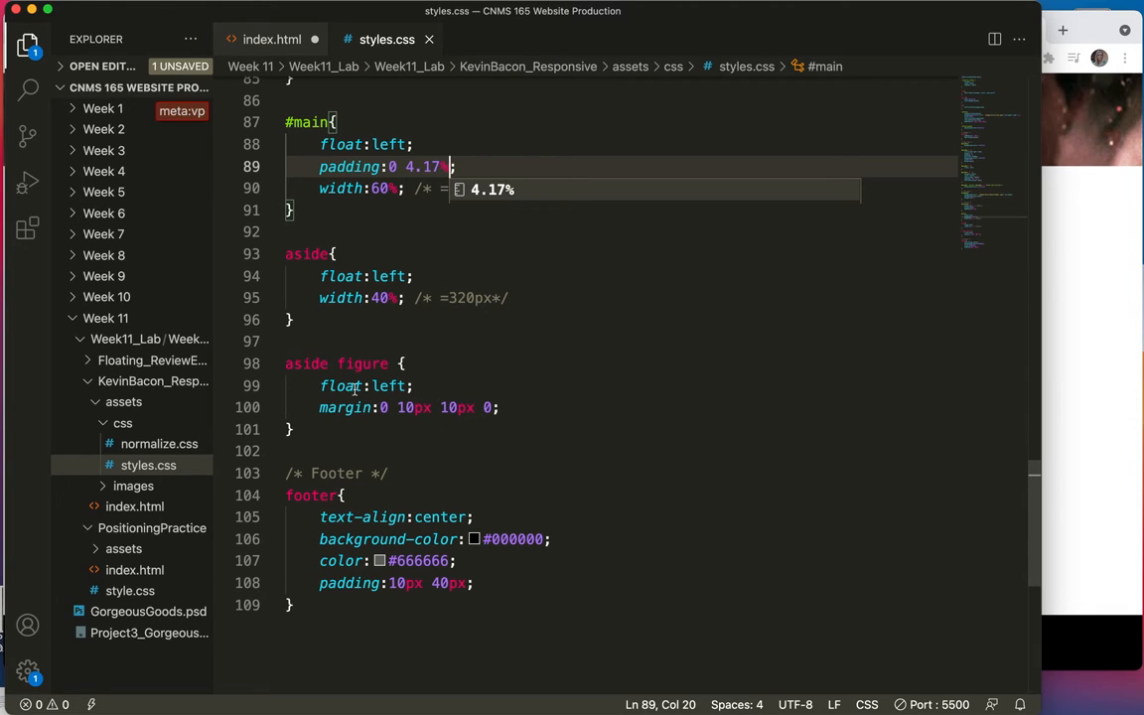
mouse_move(362, 363)
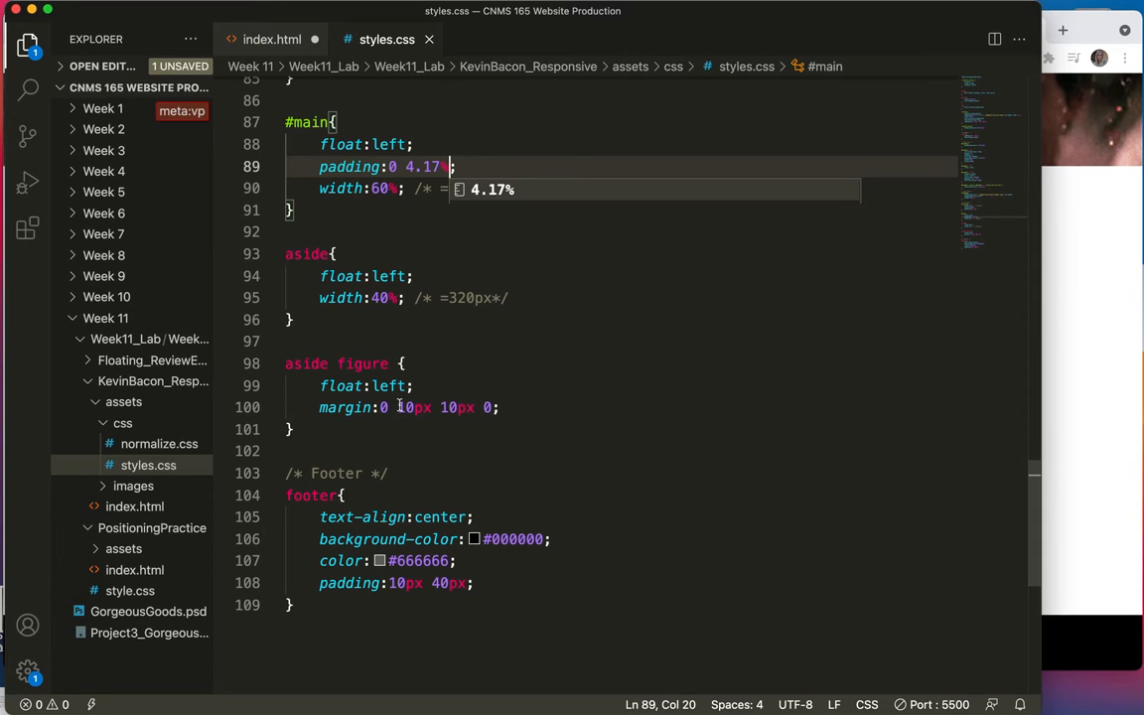
mouse_move(464, 298)
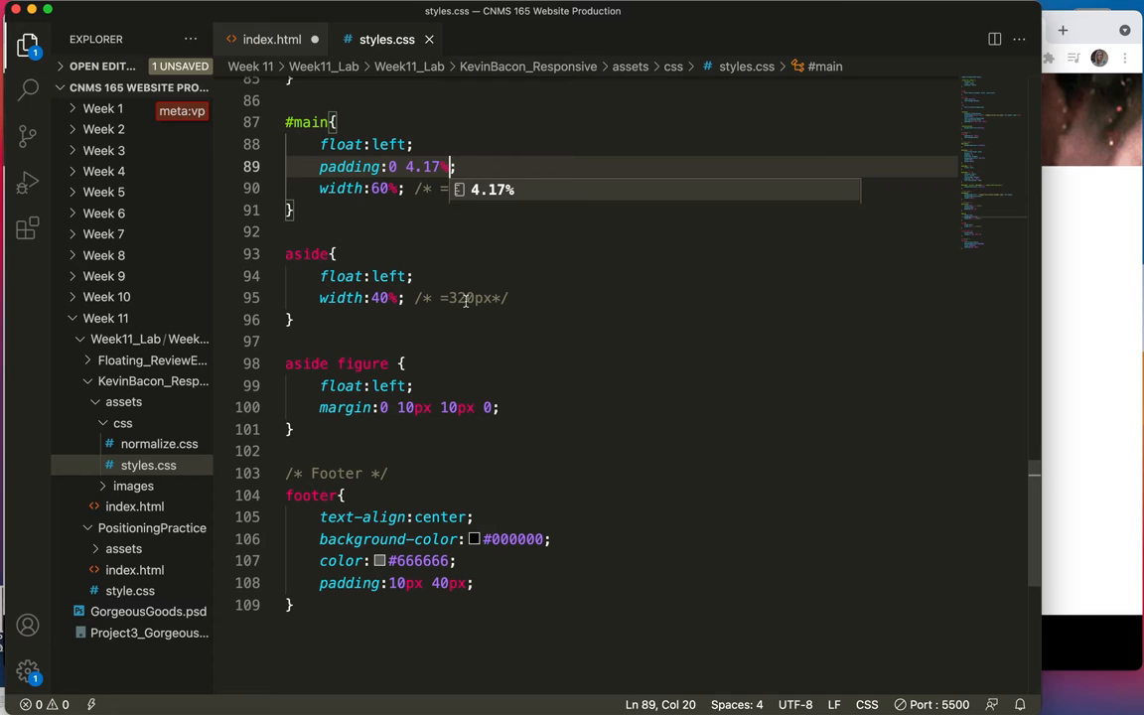
mouse_move(607, 330)
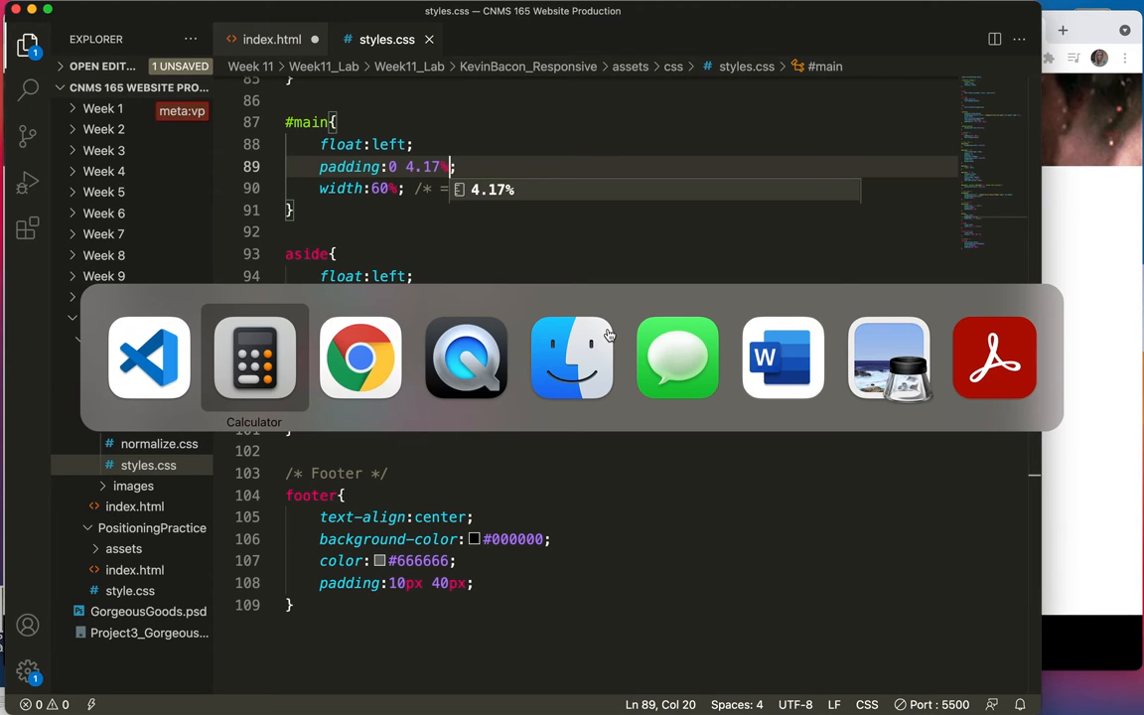
- Compute 10 ÷ 320 in Calculator, getting 0.03125 for the aside figure margin
left_click(255, 358)
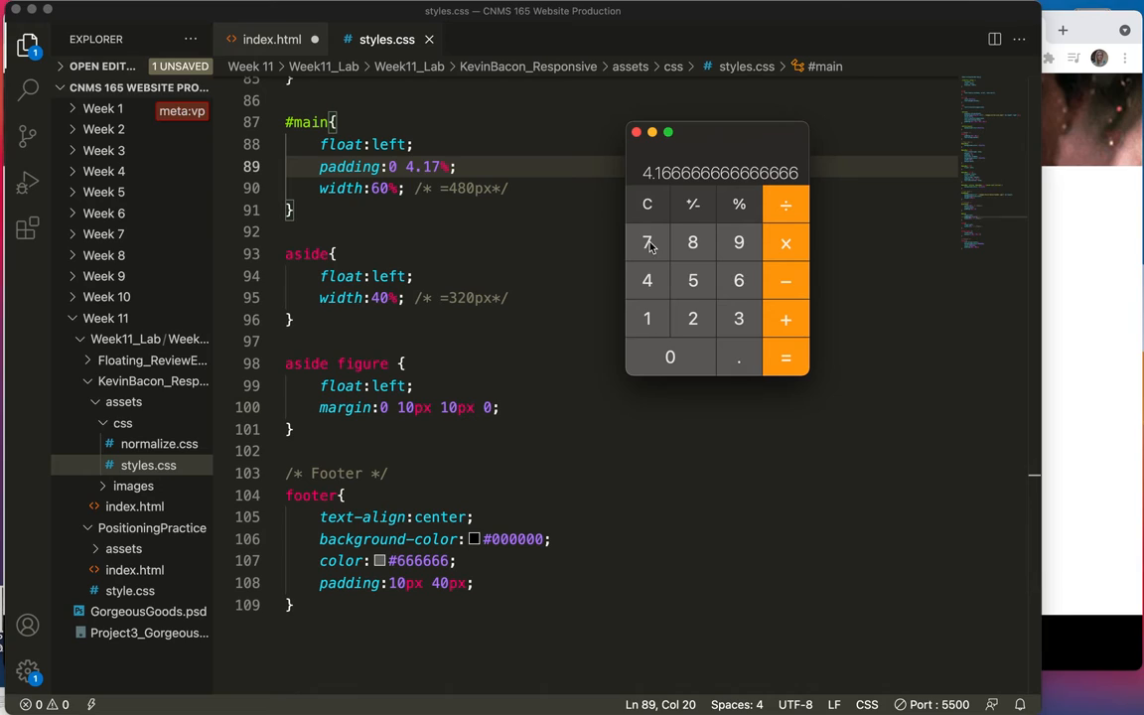
left_click(647, 205)
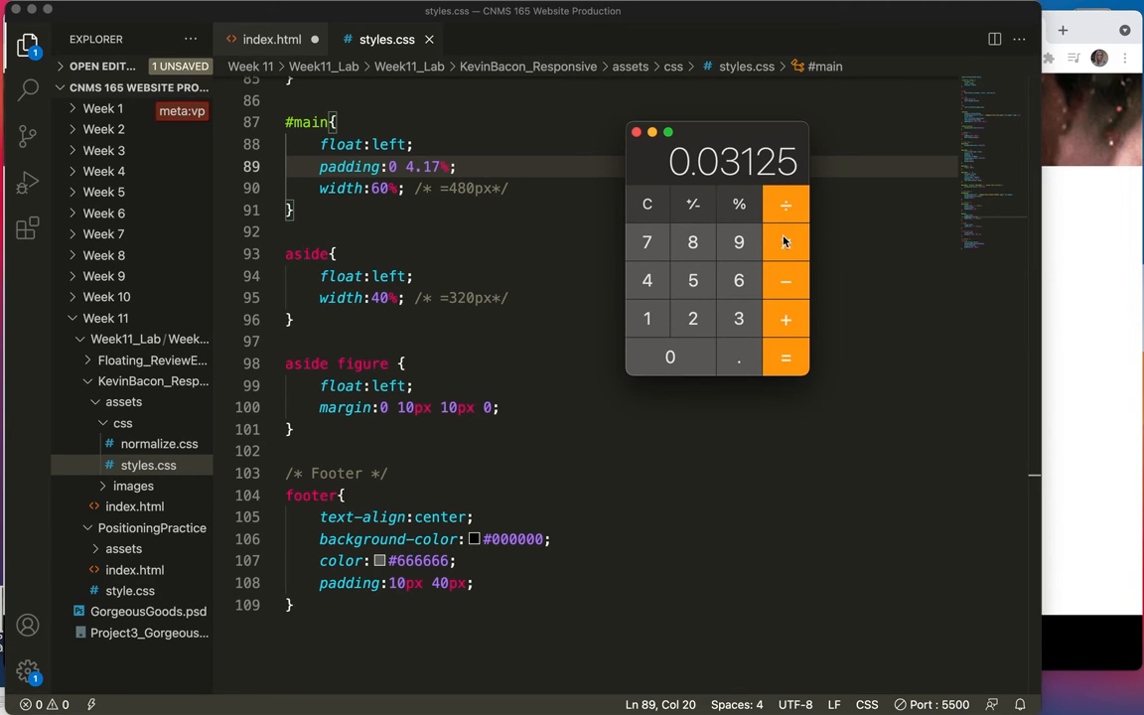
left_click(784, 242)
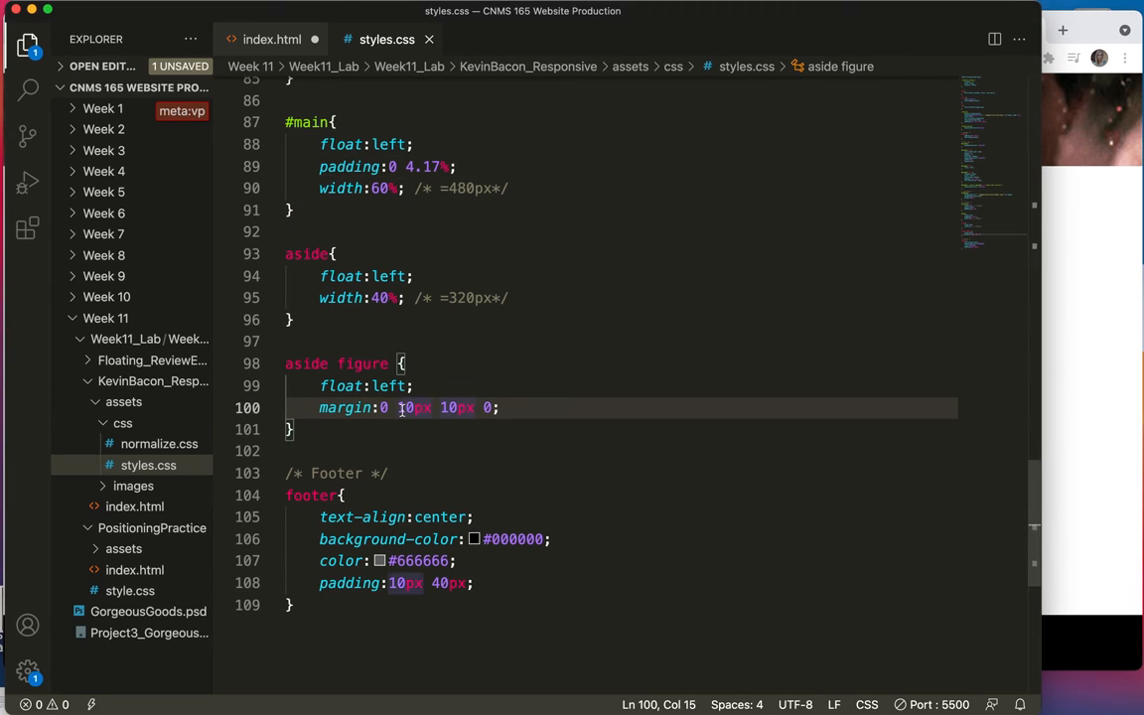
- Replace the 10px values so the aside figure margin reads 0 3.125% 3.125% 0
double_click(407, 407)
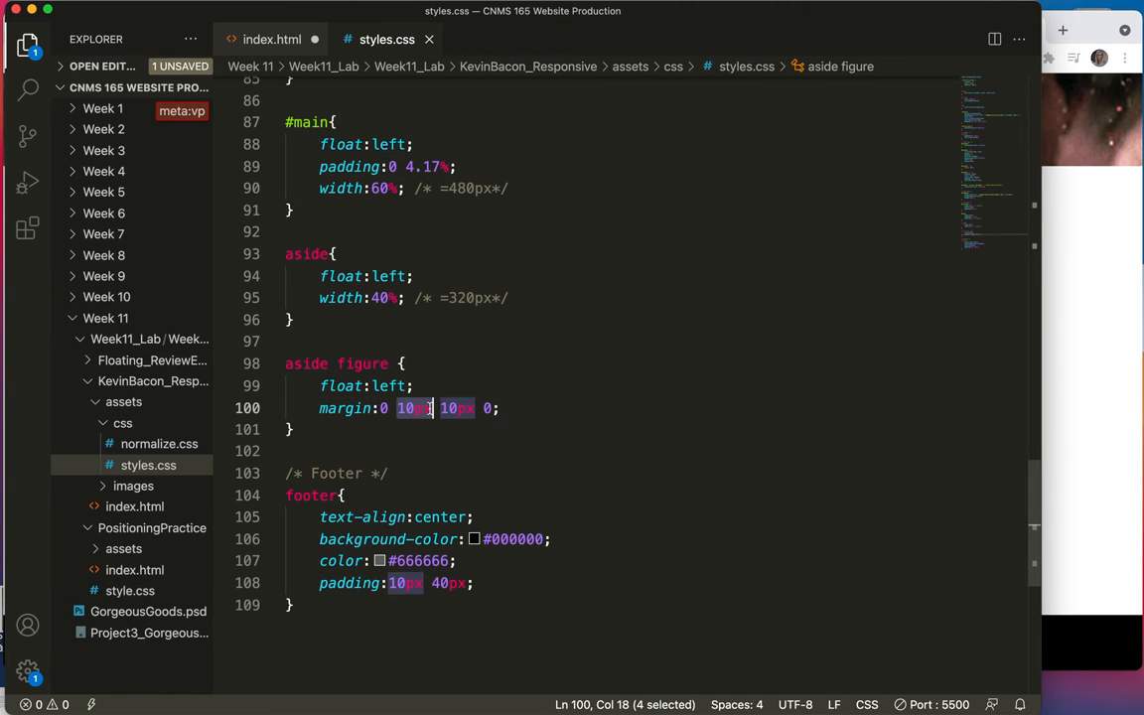
type("3.")
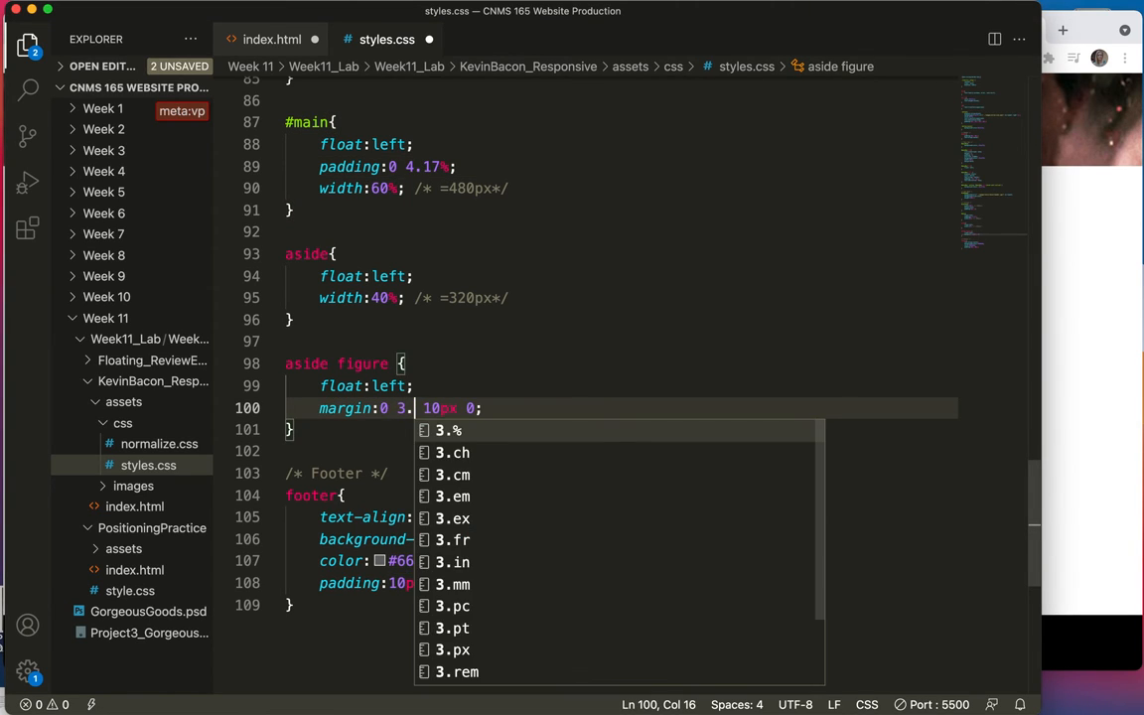
type("125%")
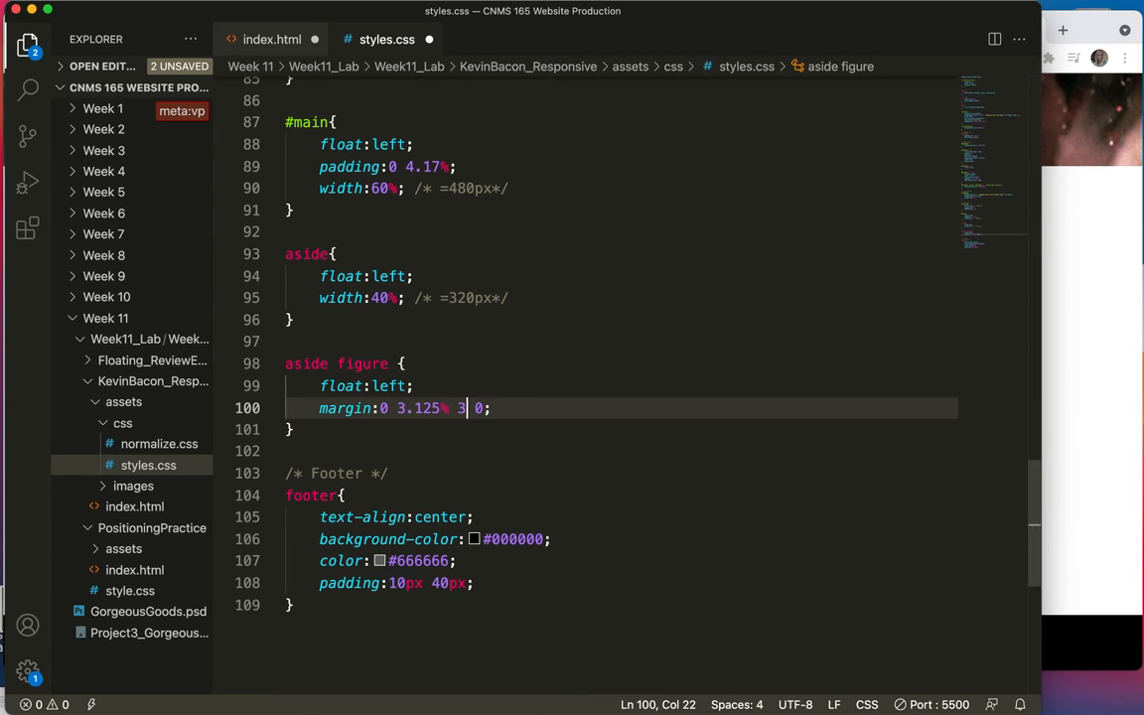
type(".125%")
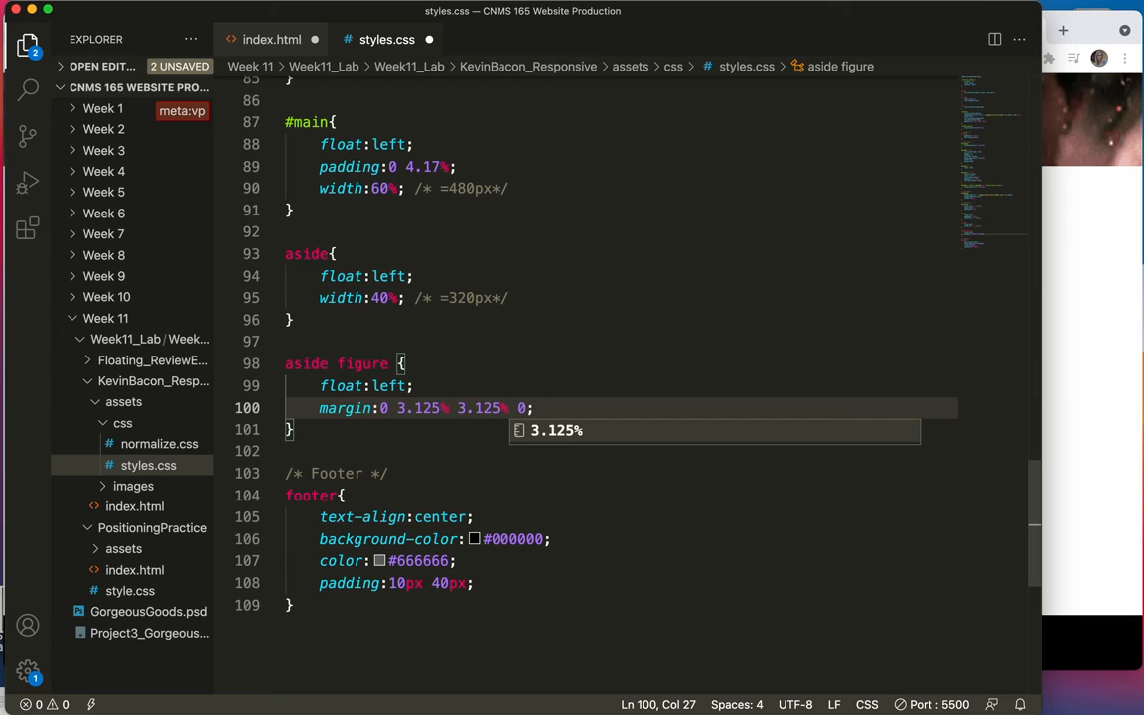
key("Escape")
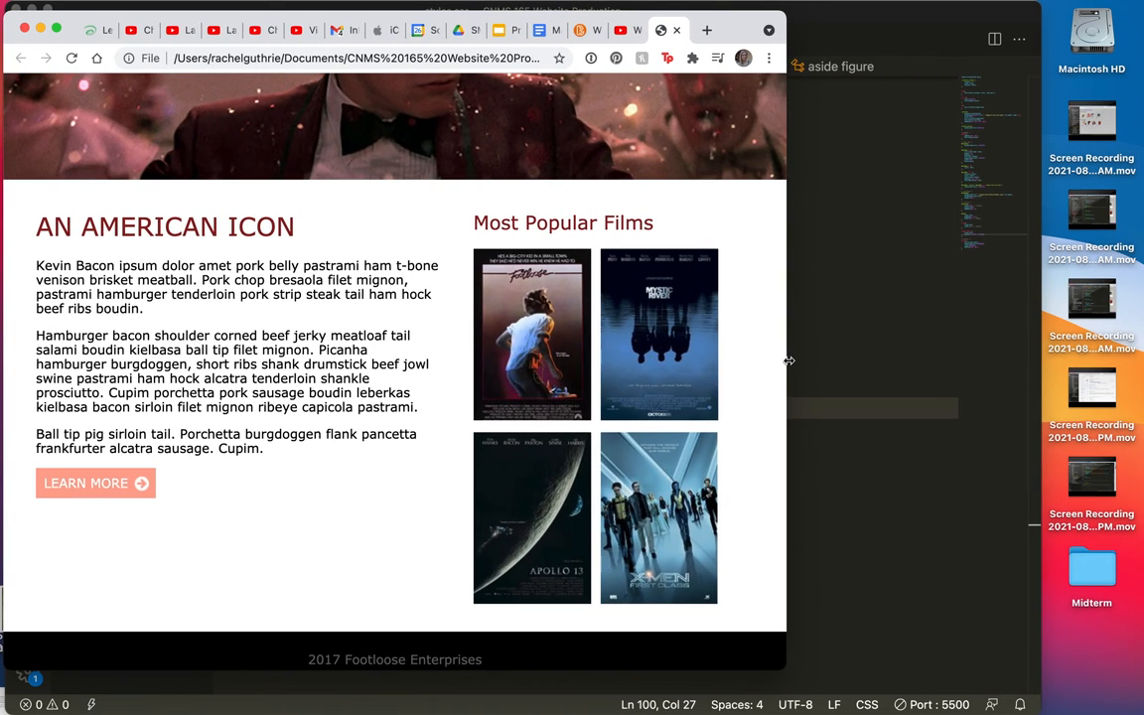
- Drag the Chrome window narrower to confirm the poster layout reflows with width
left_click_drag(786, 368, 449, 369)
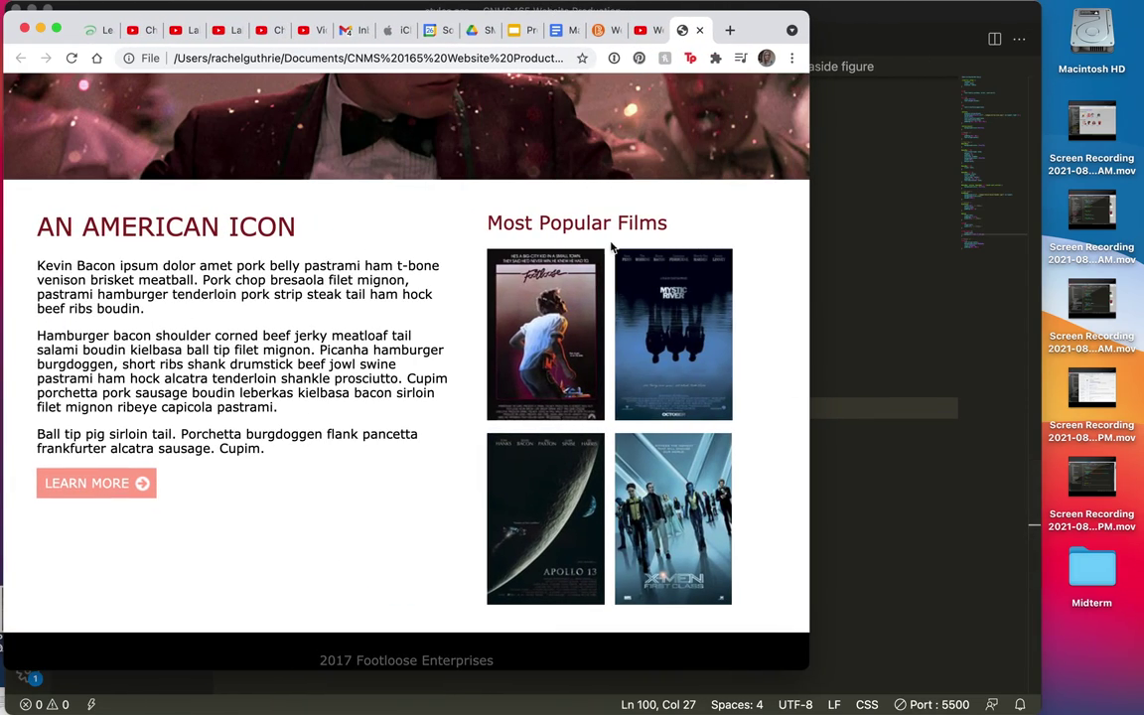
mouse_move(600, 421)
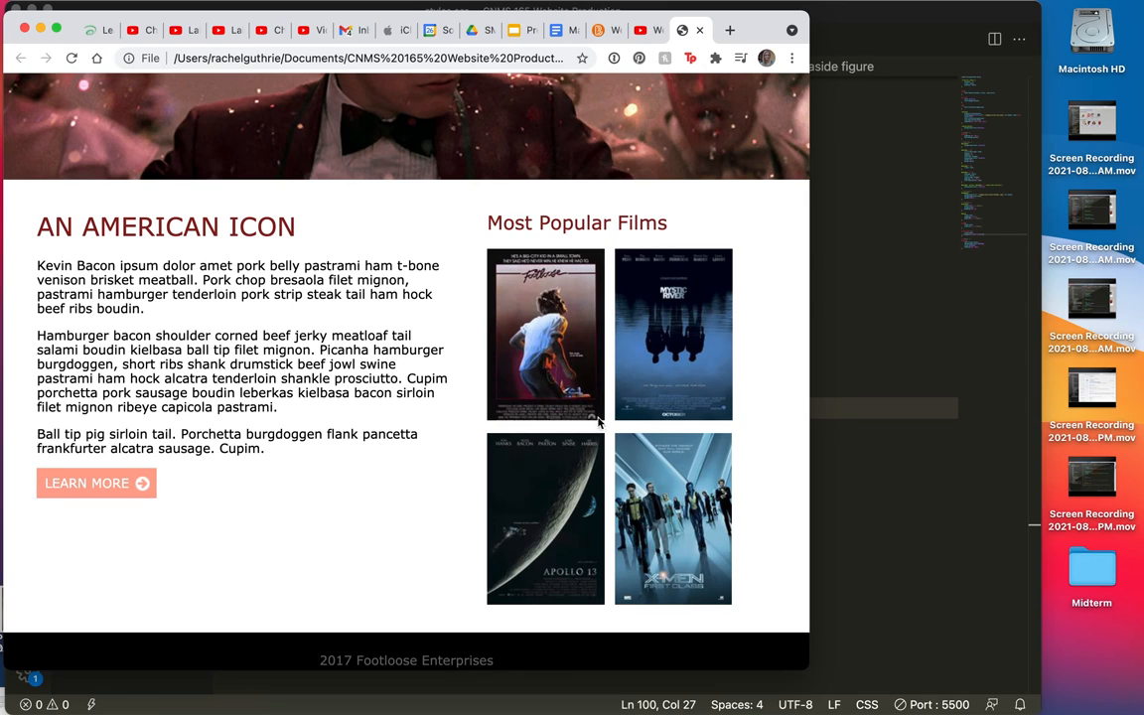
mouse_move(702, 409)
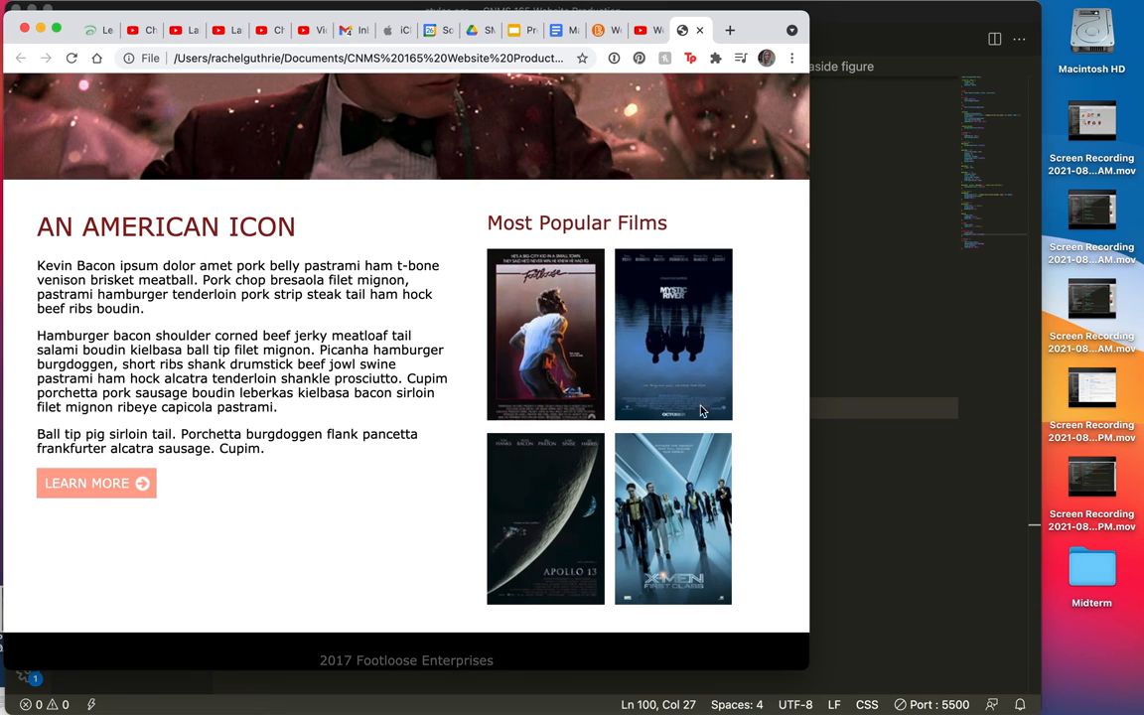
mouse_move(469, 365)
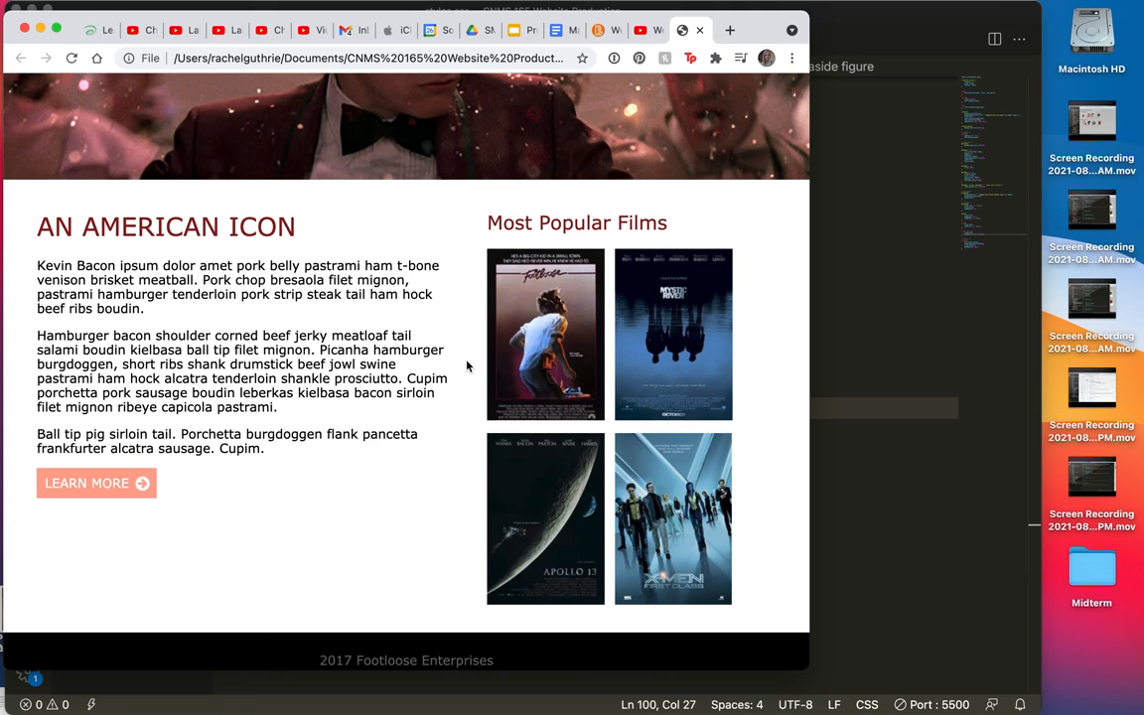
mouse_move(723, 336)
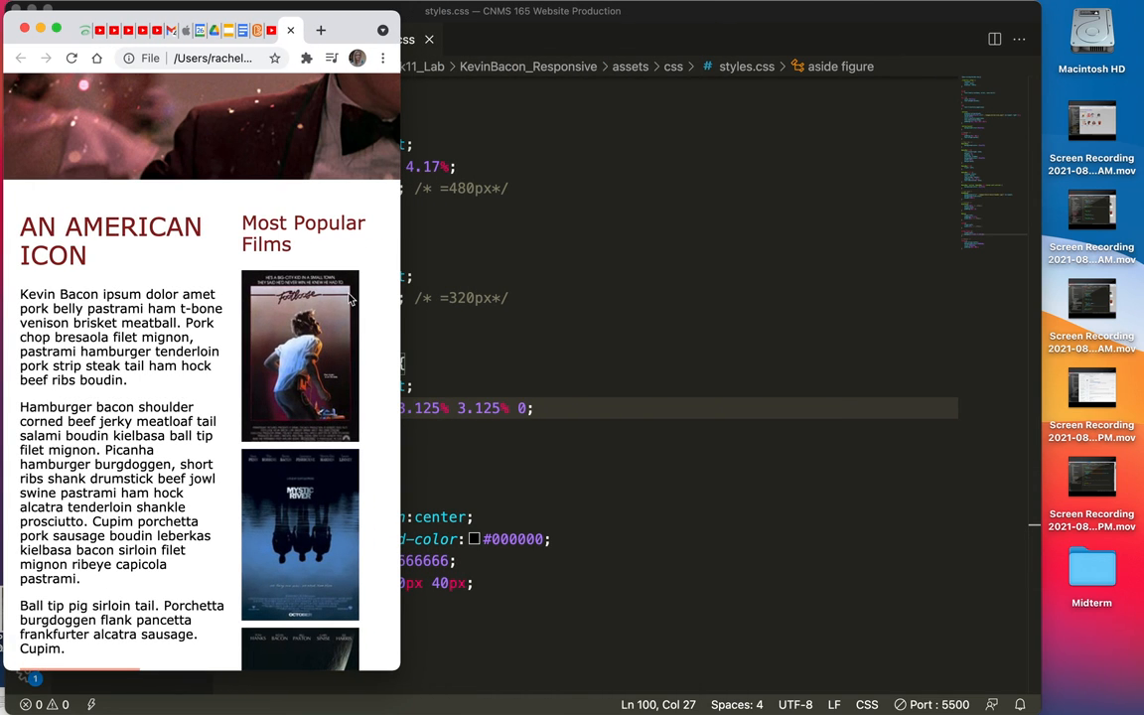
mouse_move(328, 222)
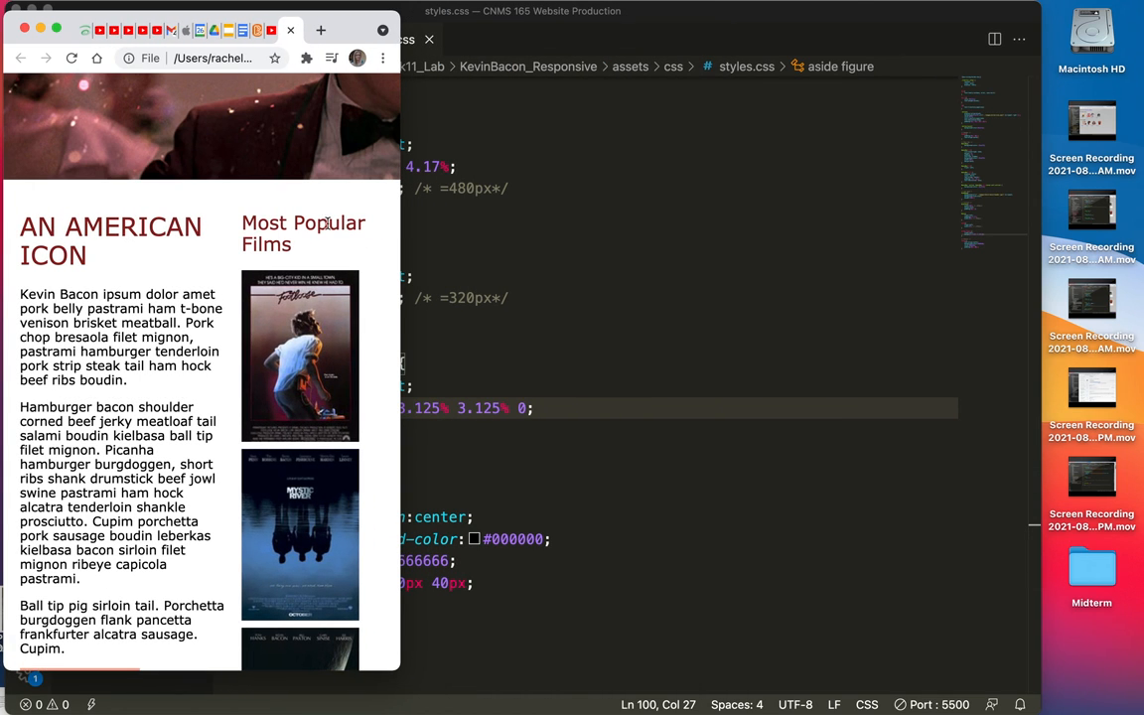
mouse_move(306, 419)
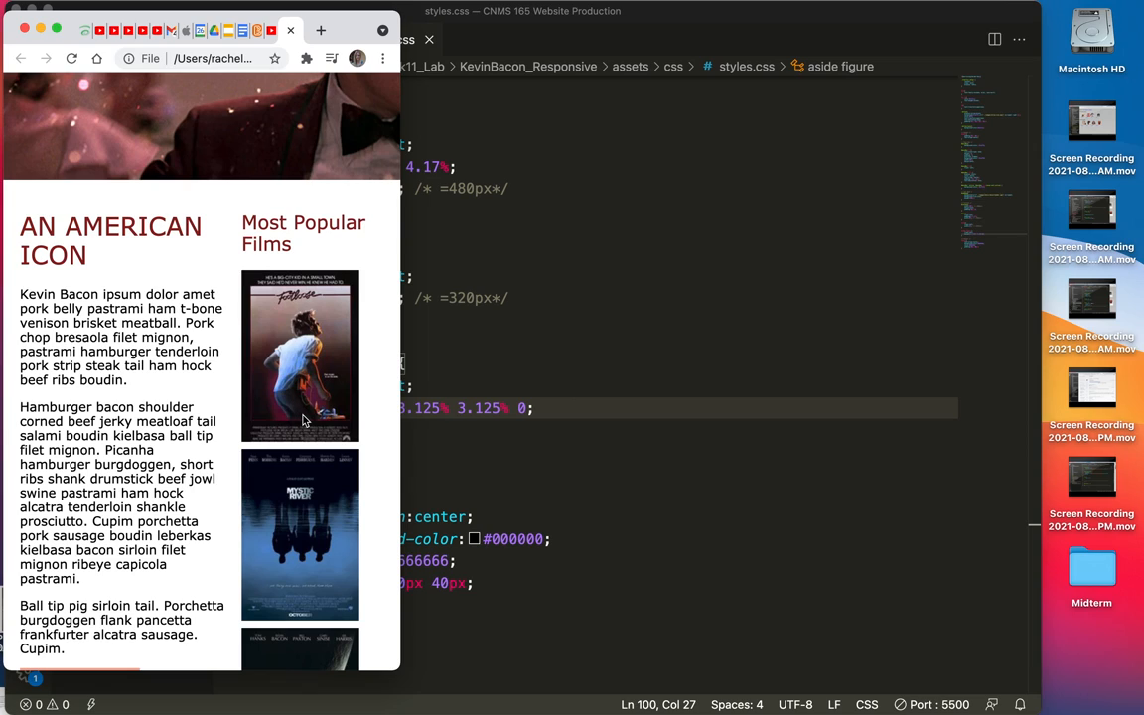